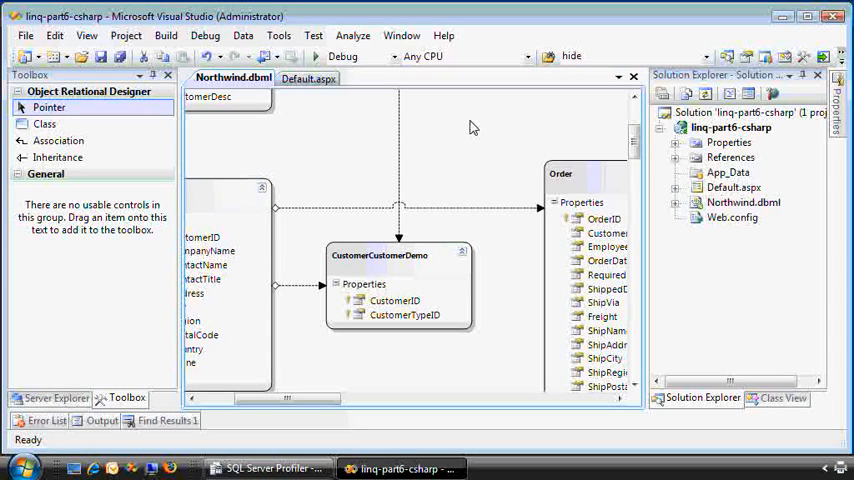
Step: Insert a GridView into the form's div in Default.aspx and view it in Design mode
scroll("down", 3)
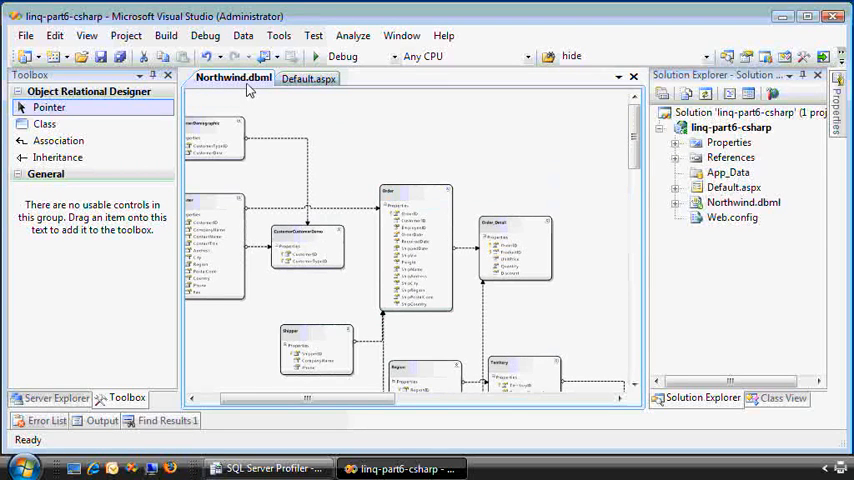
left_click(308, 78)
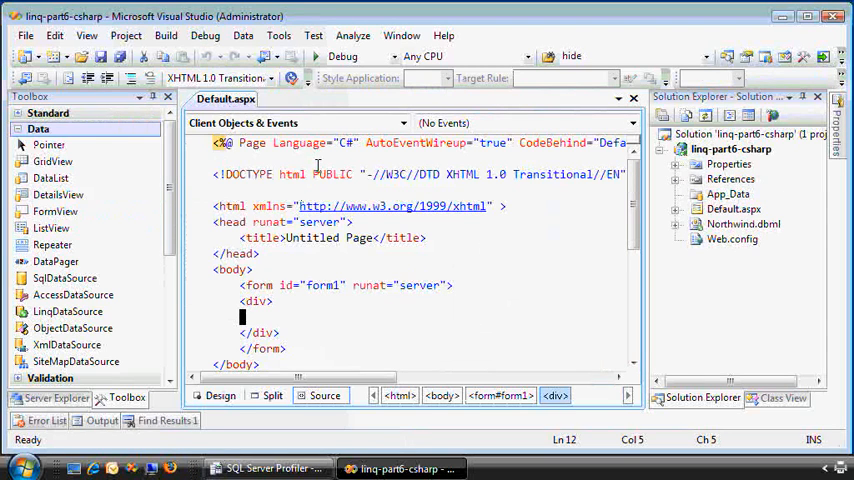
mouse_move(196, 312)
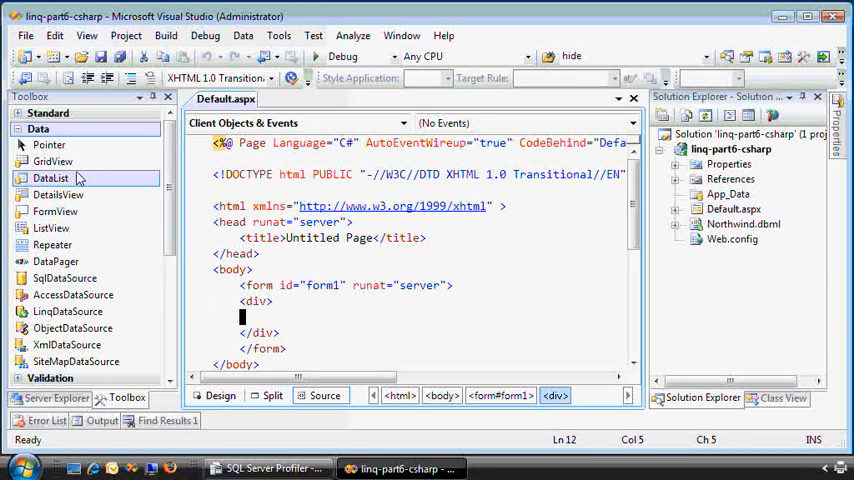
left_click_drag(52, 160, 400, 316)
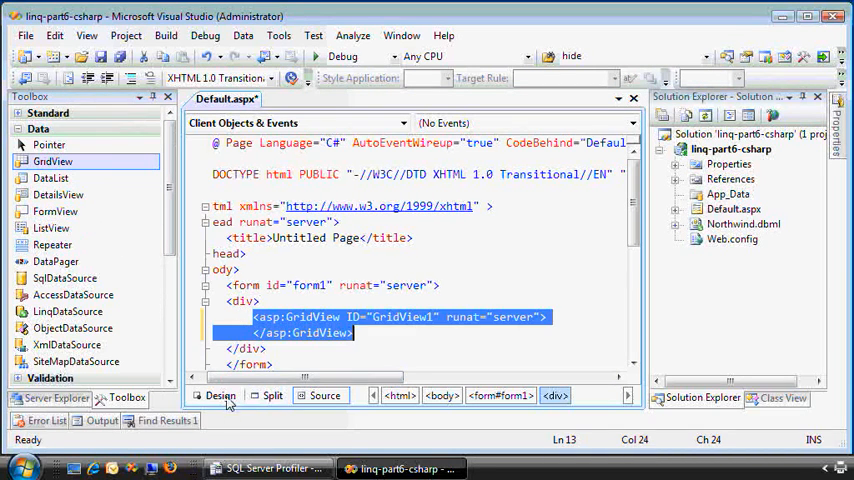
left_click(220, 396)
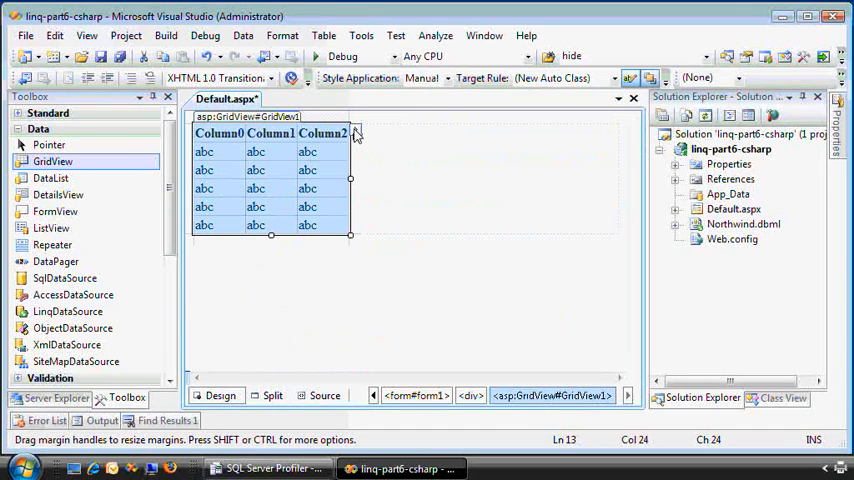
Step: Create a new LINQ data source for the grid, then cancel its configuration wizard
left_click(352, 136)
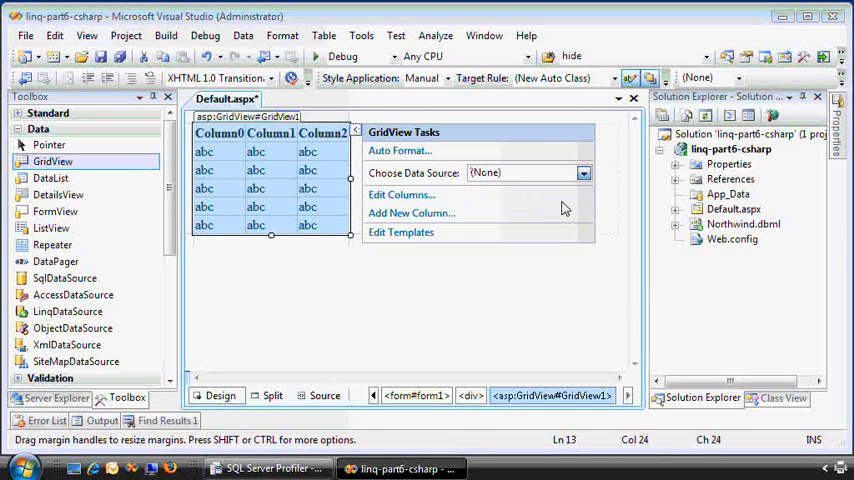
left_click(584, 172)
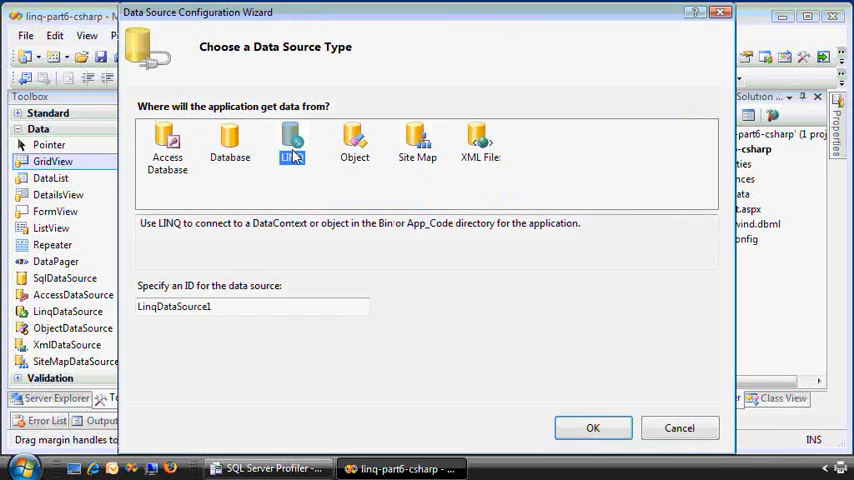
left_click(592, 428)
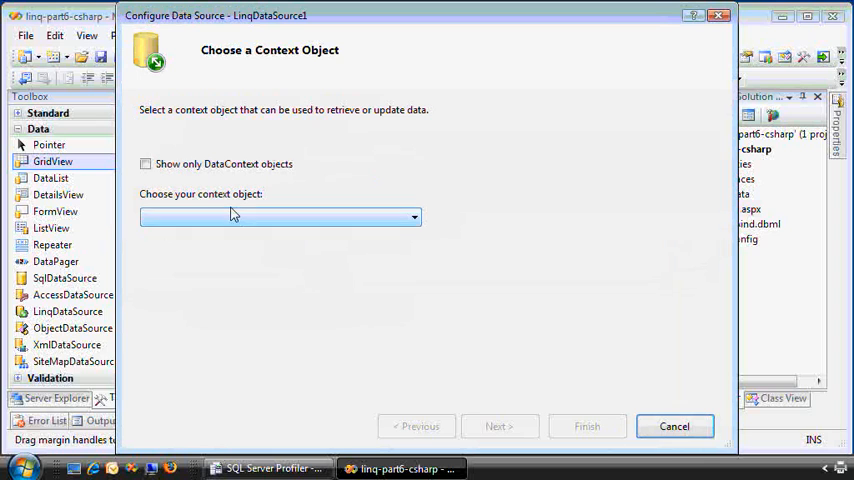
left_click(144, 164)
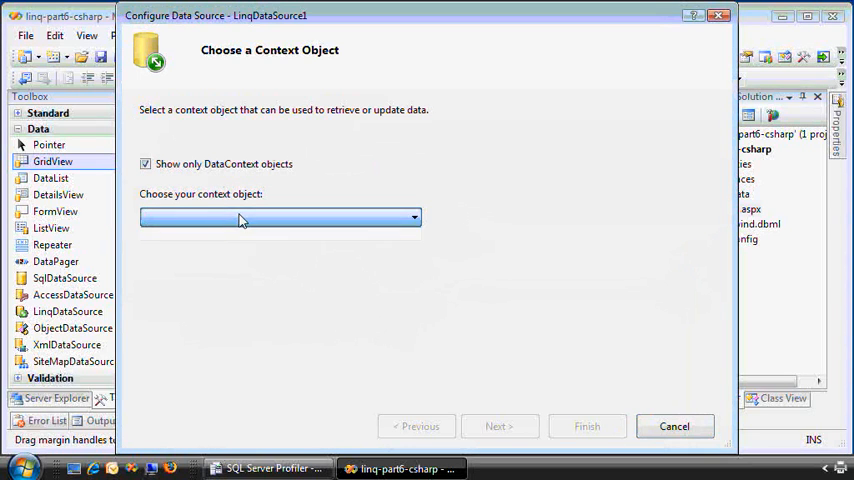
left_click(412, 218)
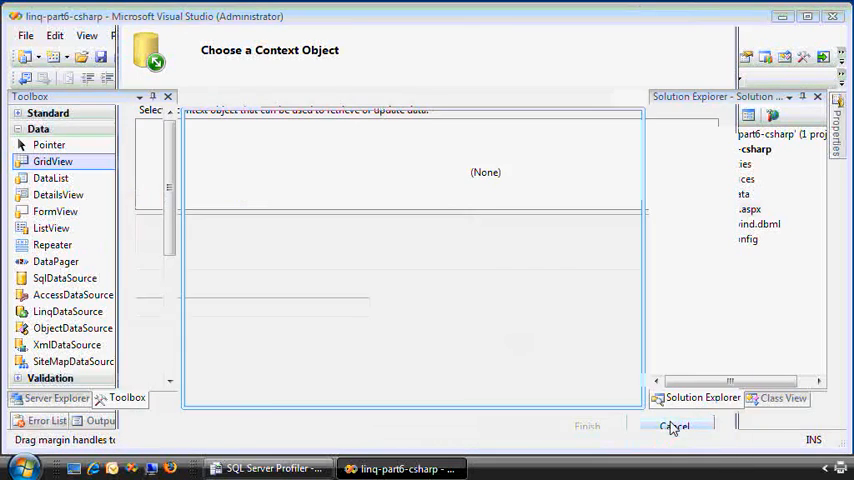
left_click(676, 426)
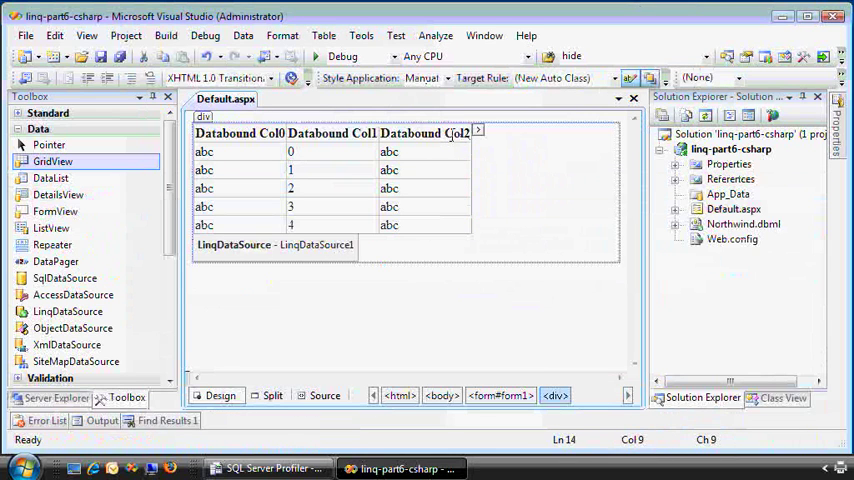
Step: Configure LinqDataSource1 to select all fields from the Products table of NorthwindDataContext
left_click(474, 132)
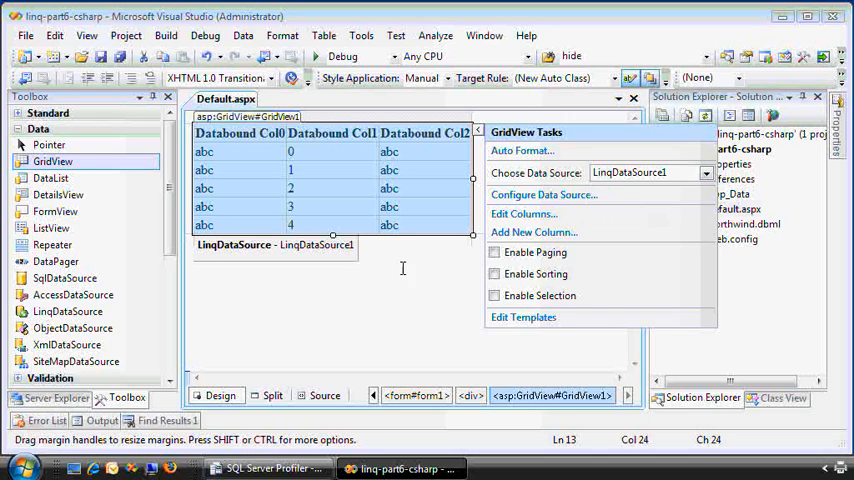
mouse_move(544, 196)
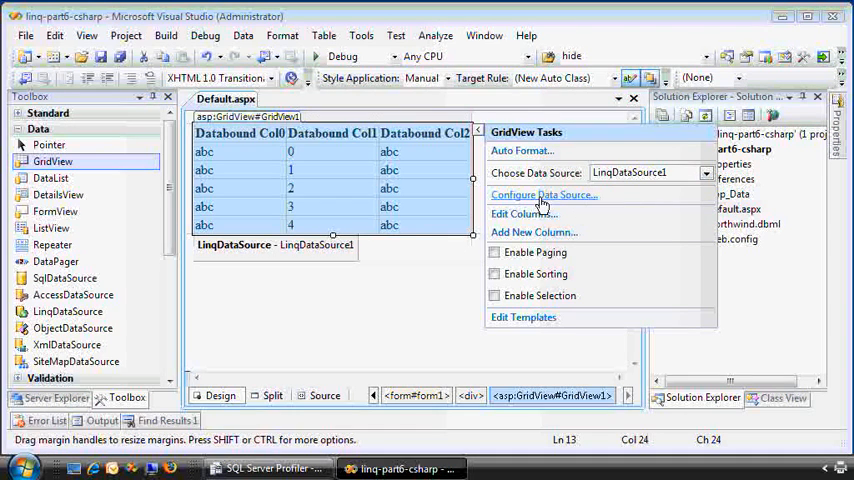
left_click(544, 194)
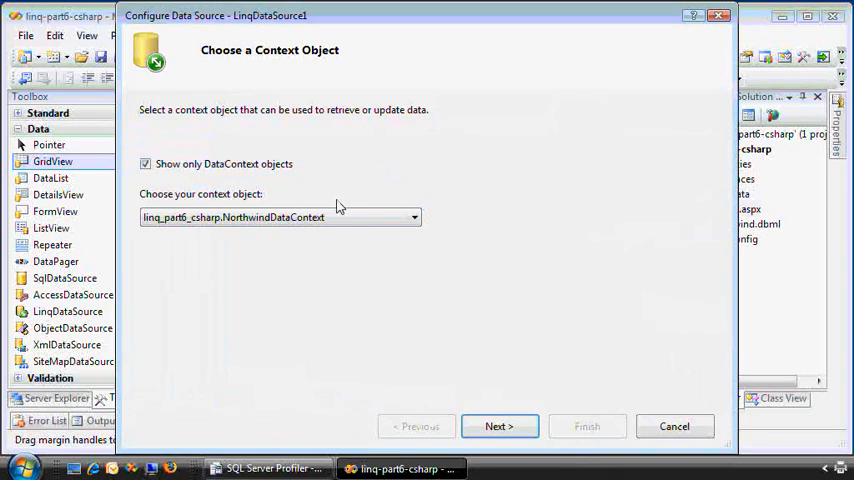
left_click(500, 426)
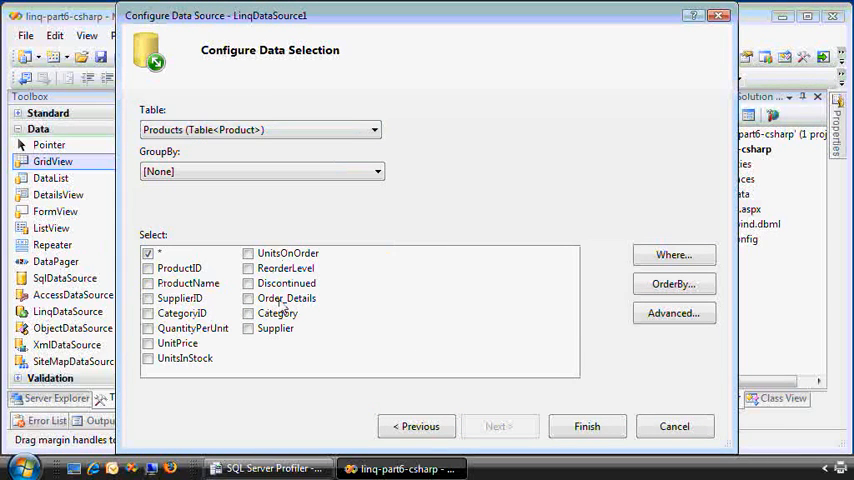
left_click(588, 426)
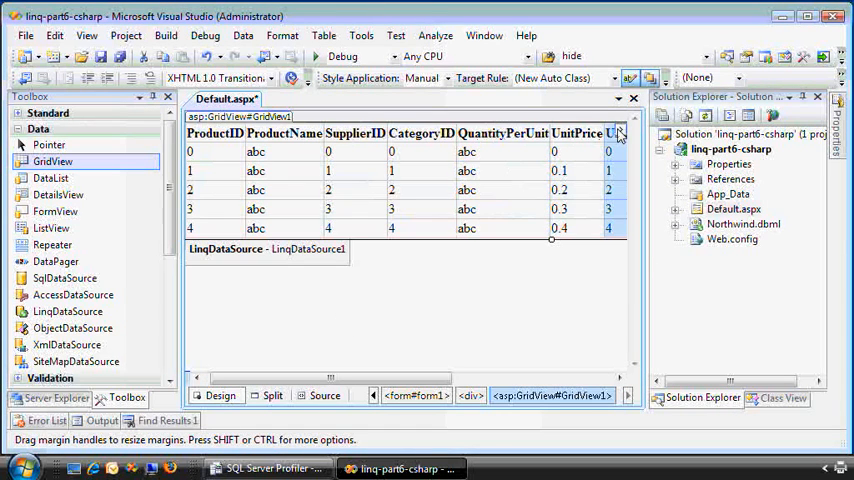
Step: Adjust the grid's columns, selecting the UnitsOnOrder column
left_click(620, 132)
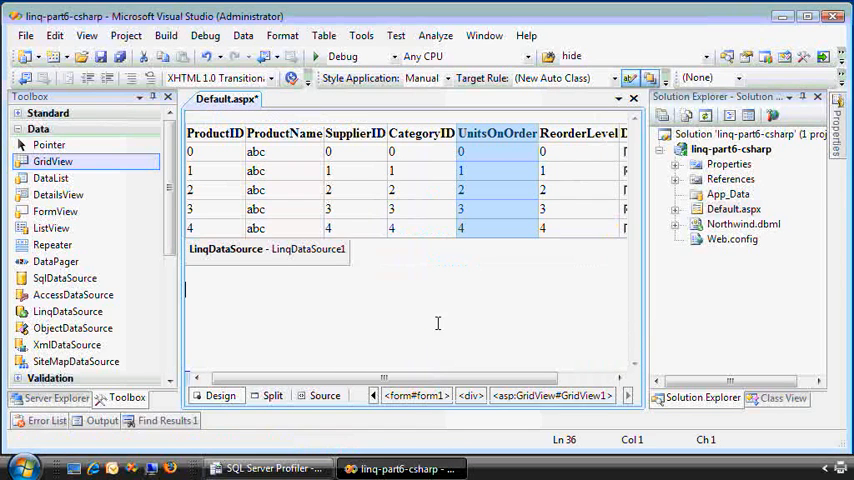
left_click(400, 190)
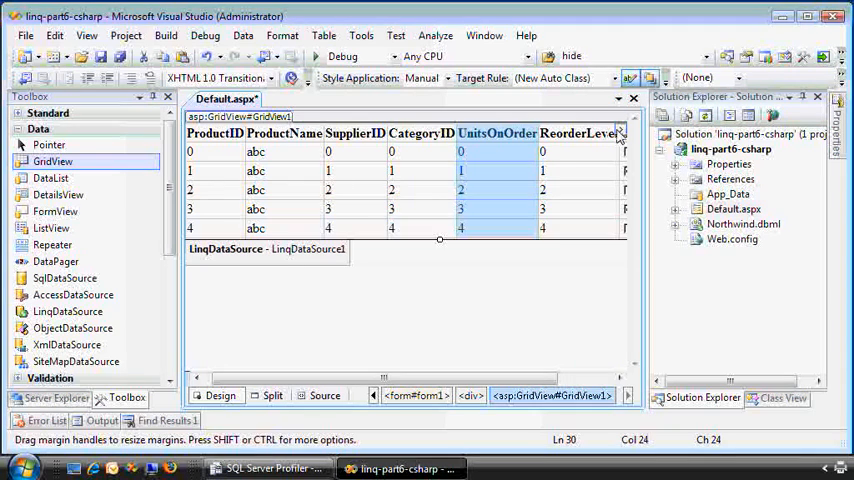
left_click(620, 132)
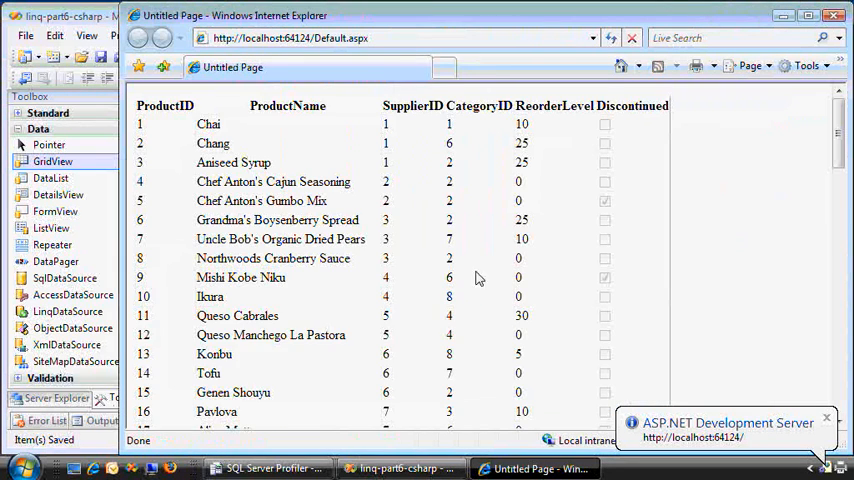
Step: Review the product list through number 77 in the browser, then close it
scroll("down", 3)
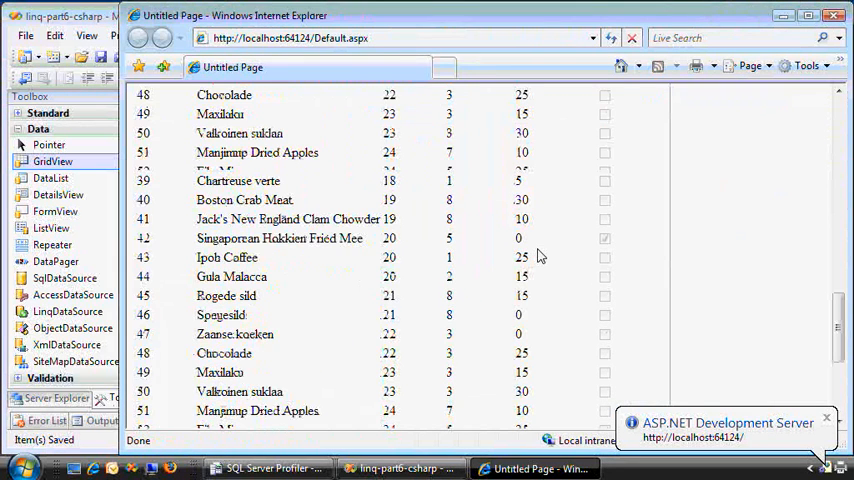
scroll("down", 3)
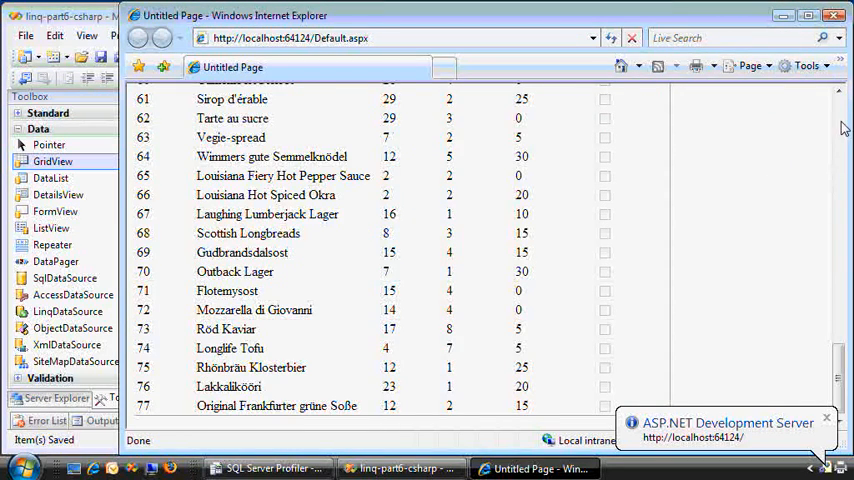
left_click(400, 468)
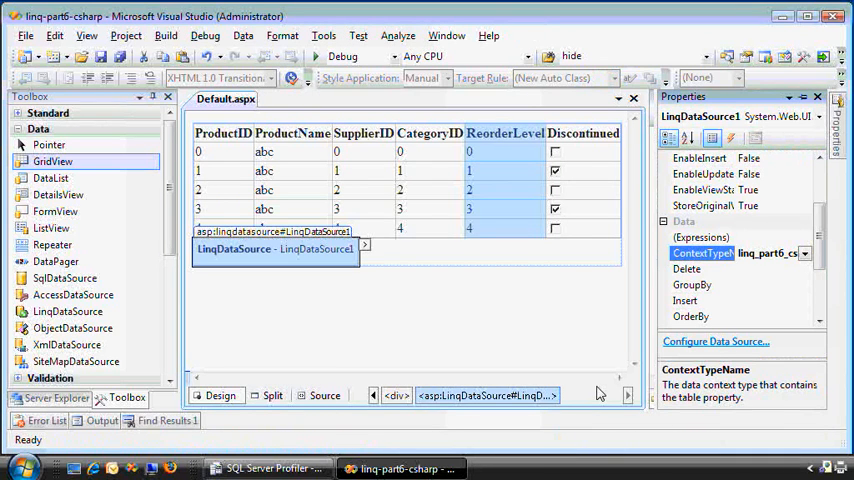
Step: Show LinqDataSource1's events and generate the Selecting handler in the code-behind
left_click(732, 140)
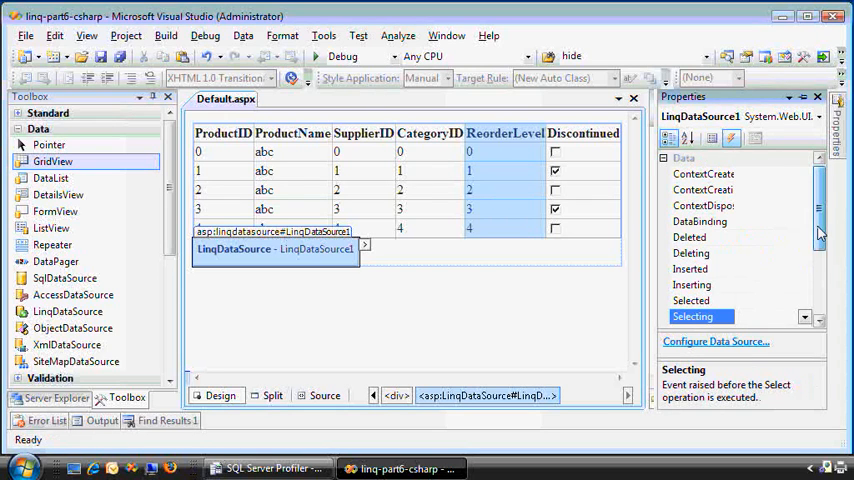
scroll("down", 3)
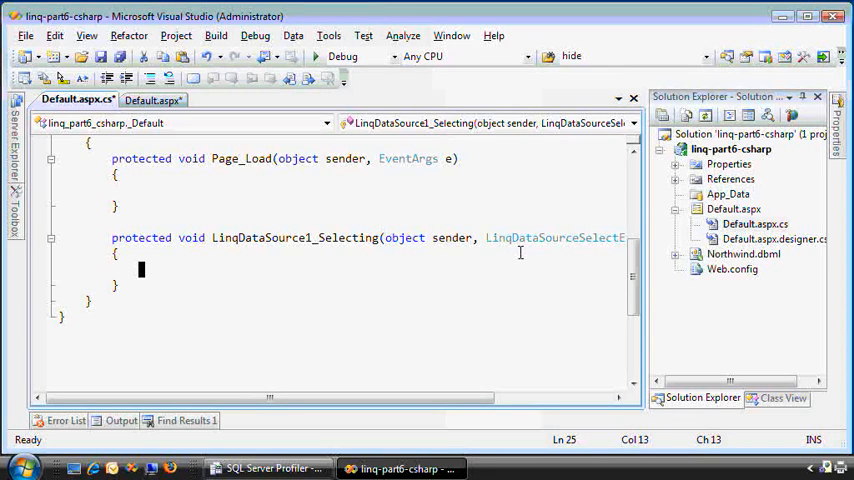
Step: Create a NorthwindDataContext and a string array of categories "Beverages" and "Seafood"
type("r")
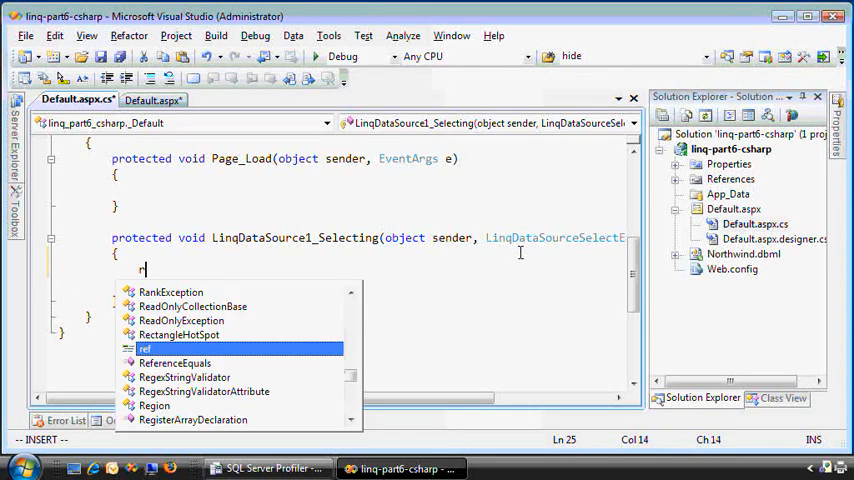
type("NorthwindDataContext")
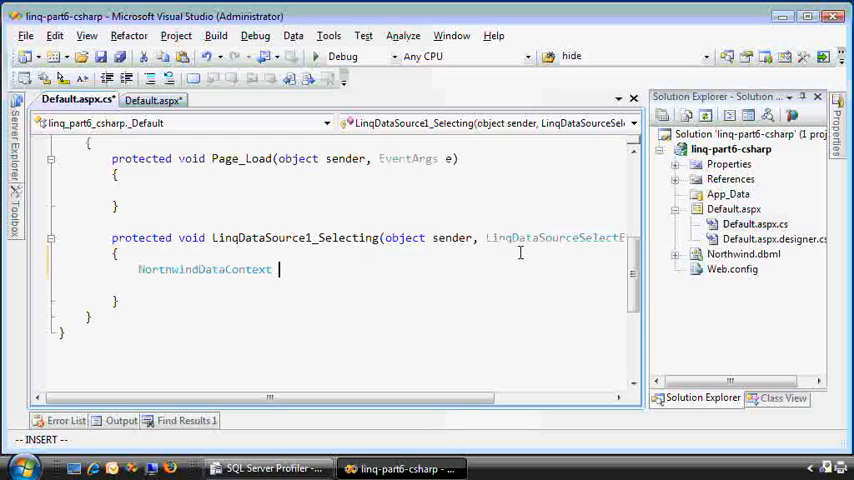
type("db = new NorthwindDataContext();")
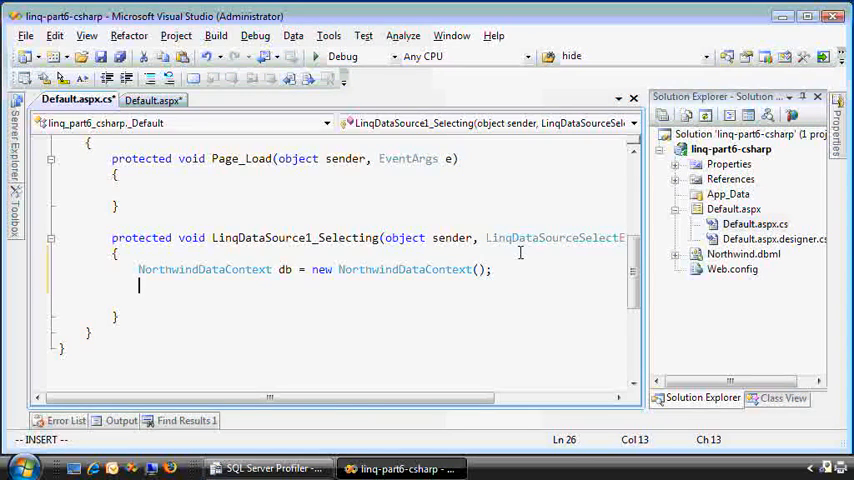
type("var")
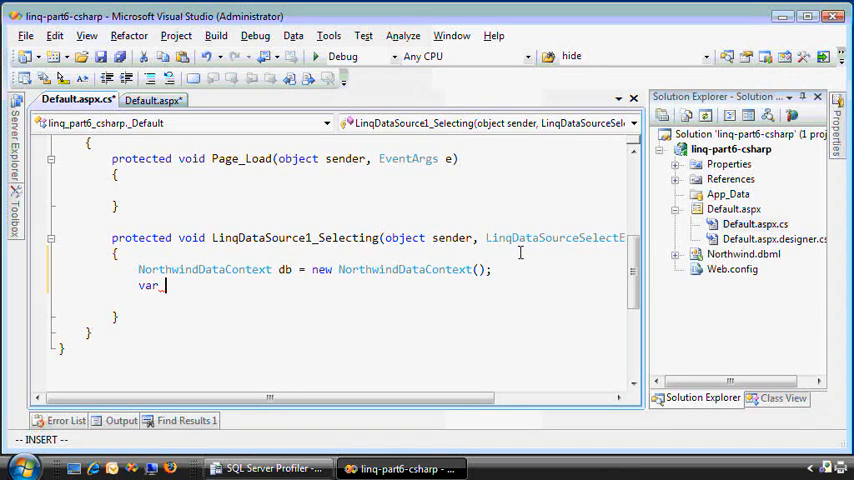
type("cars")
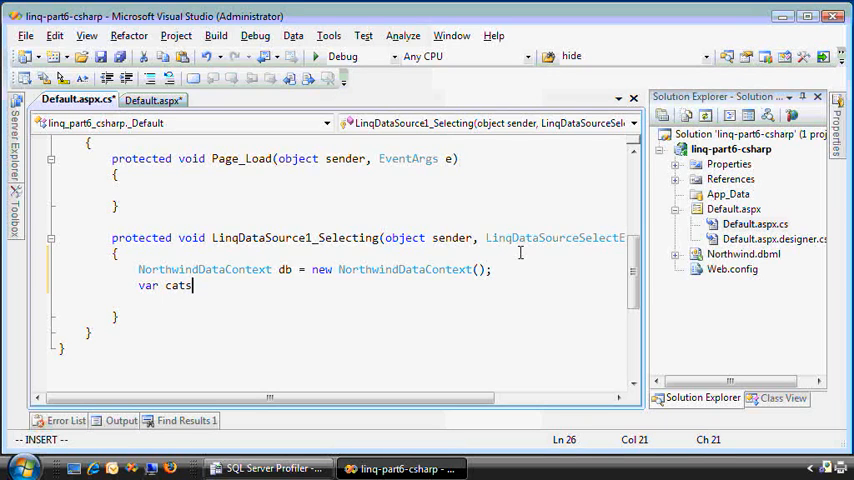
type("list = new")
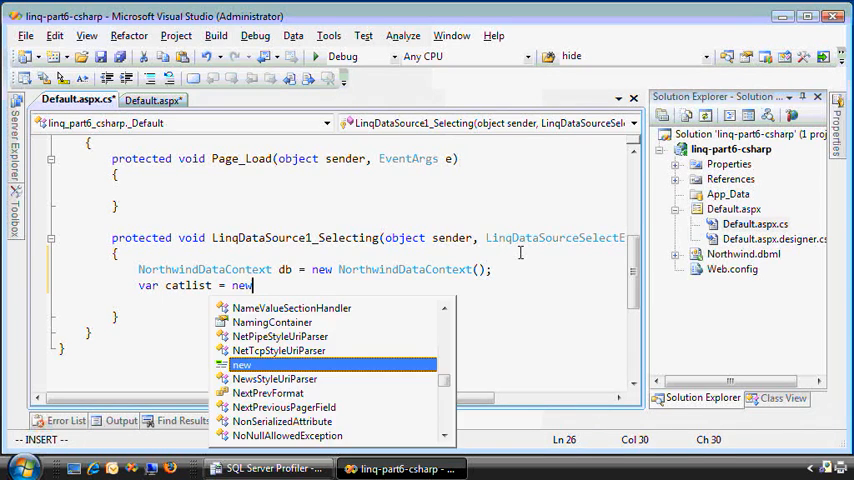
type("string [] {")
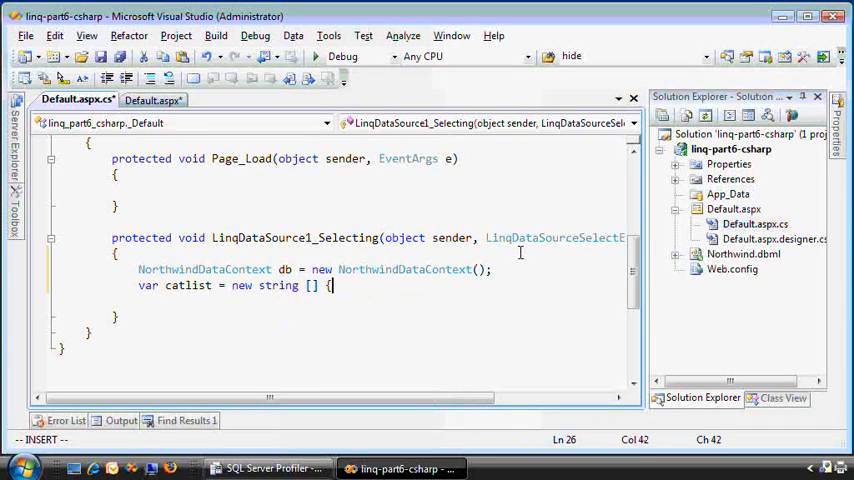
type("\"Beverages\"mbox, \"")
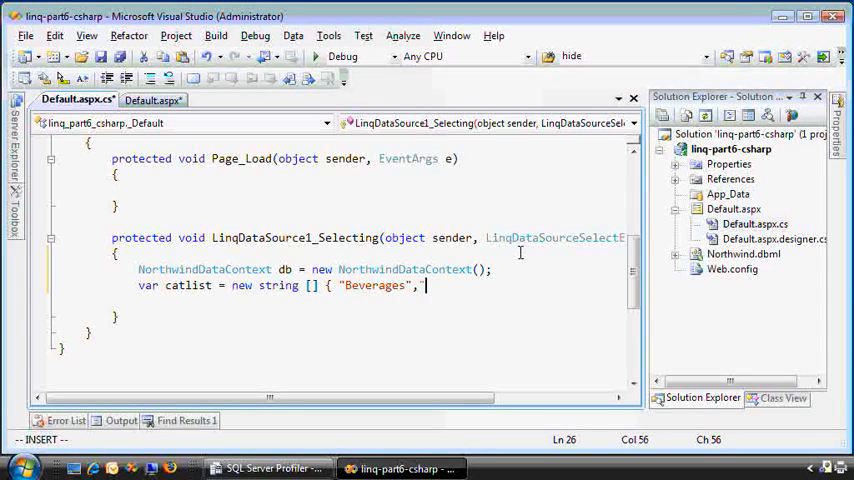
type("\"Sea")
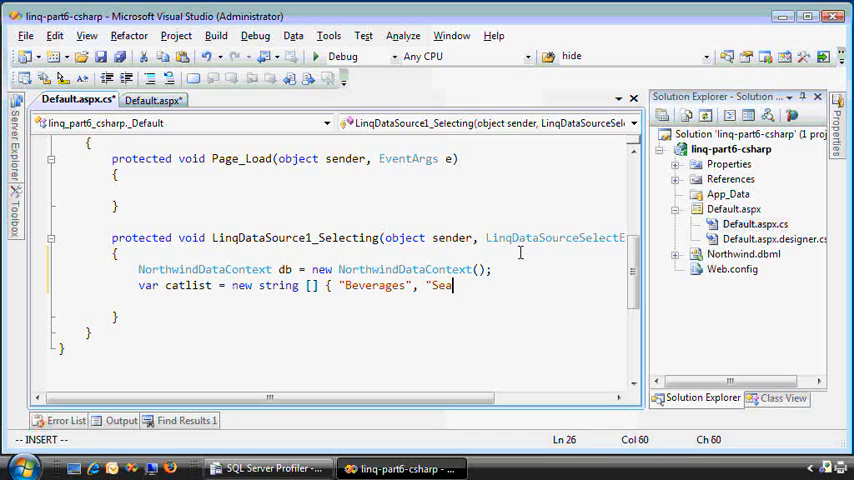
type("food\" };")
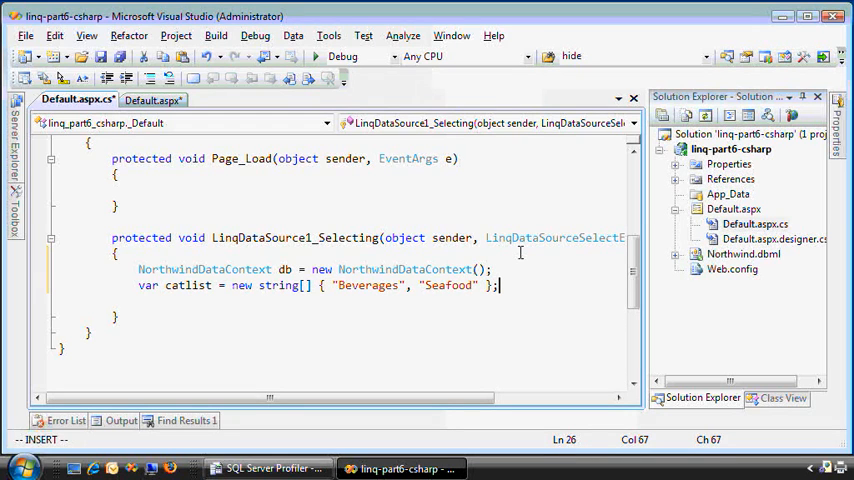
Step: Write a LINQ query selecting products whose Category name is contained in the list
type("var q")
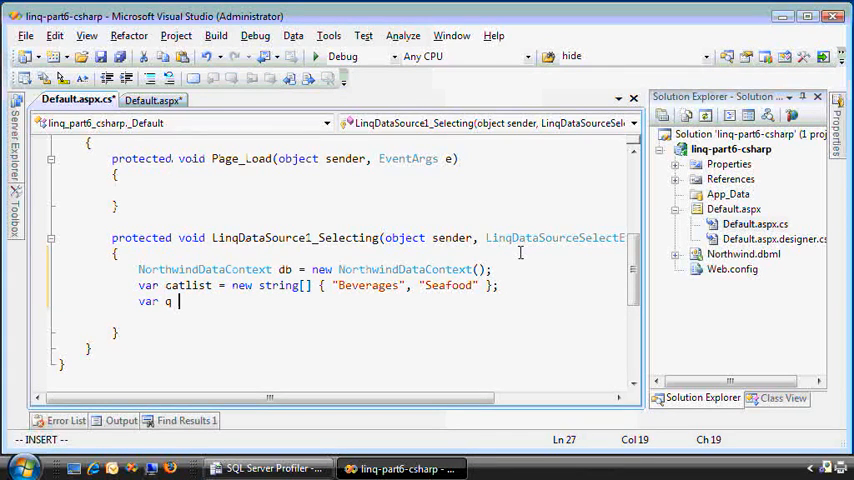
type("= new")
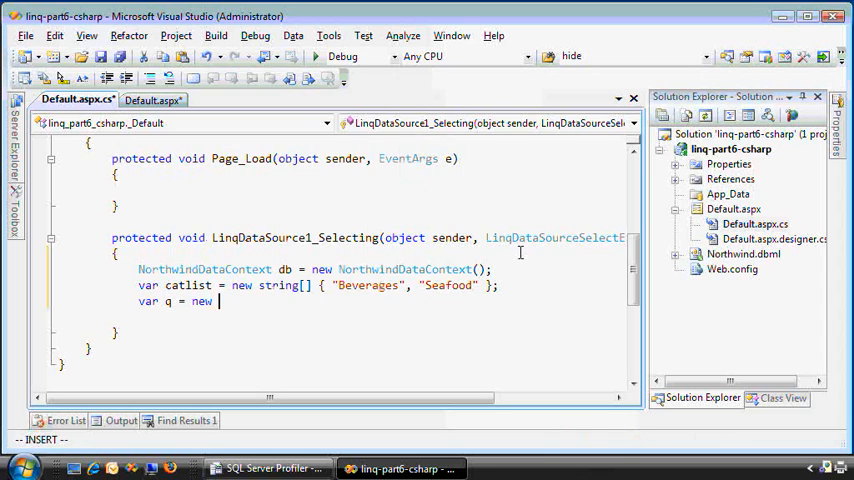
type("from p in")
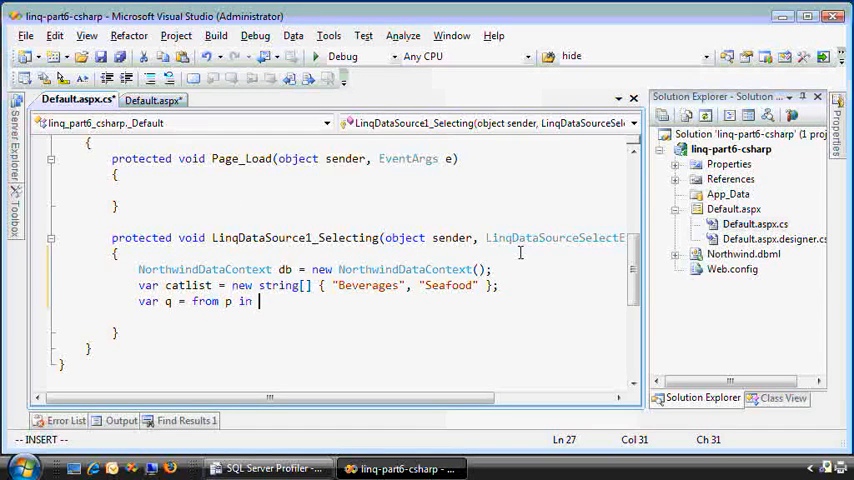
type("where catlist.co")
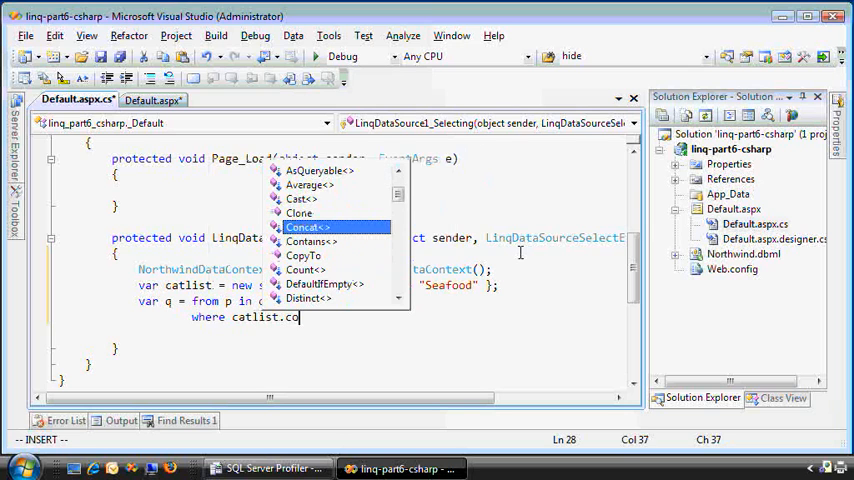
type("ntains(p.")
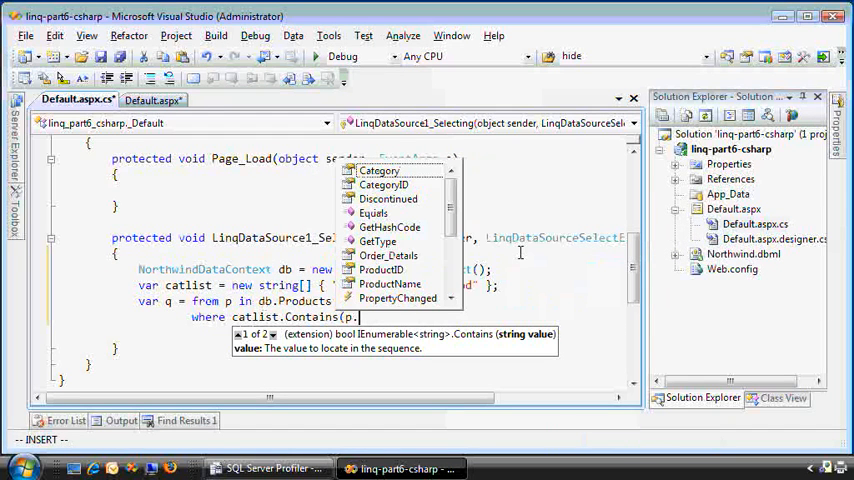
type("Category.CategoryName)")
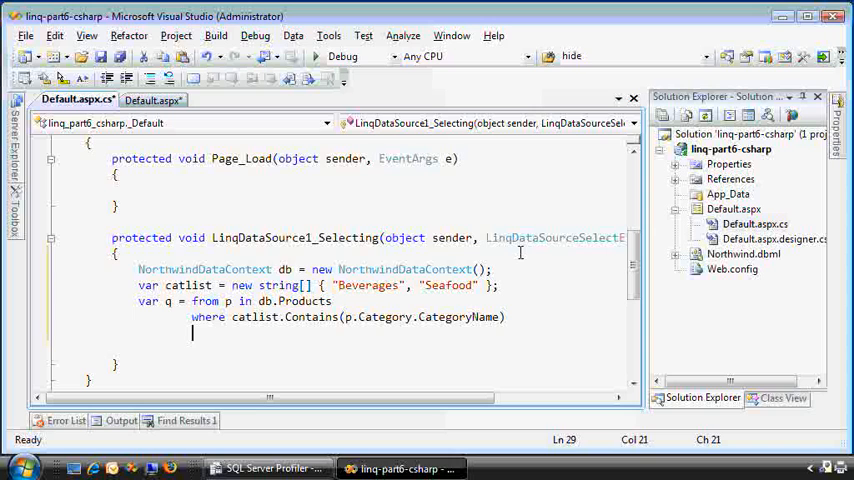
type("select p;")
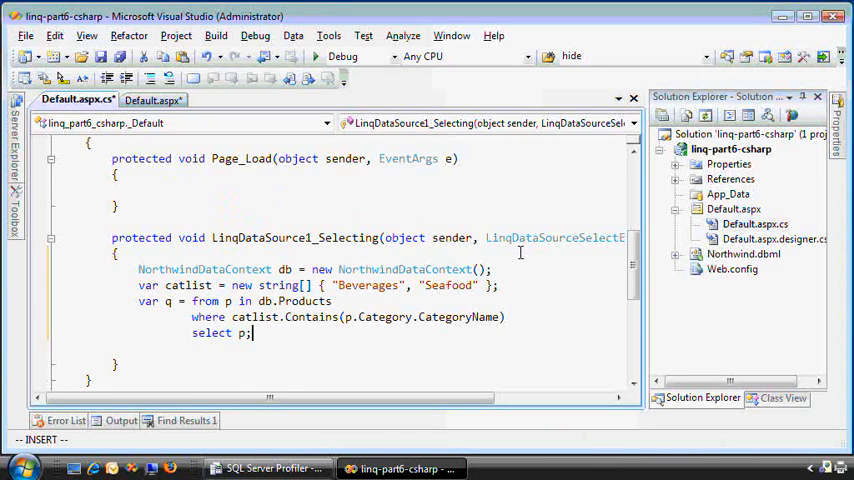
Step: Assign the query to e.Result and run the page in the browser
key("enter")
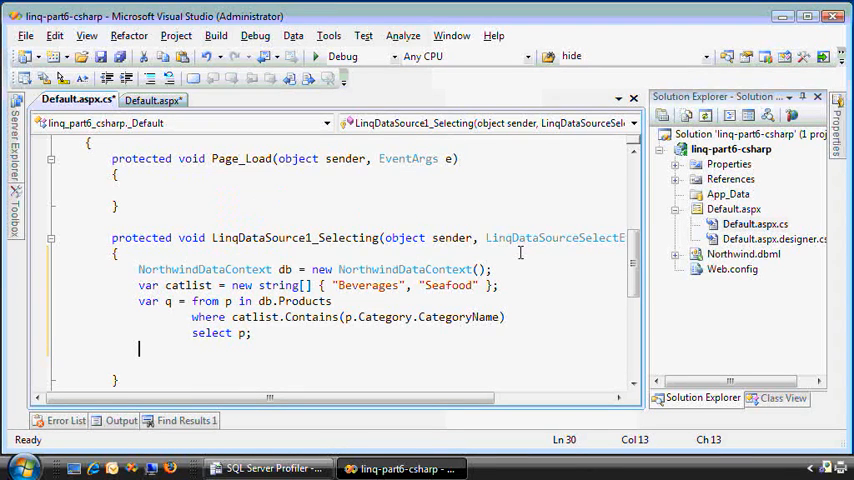
type("e.result =")
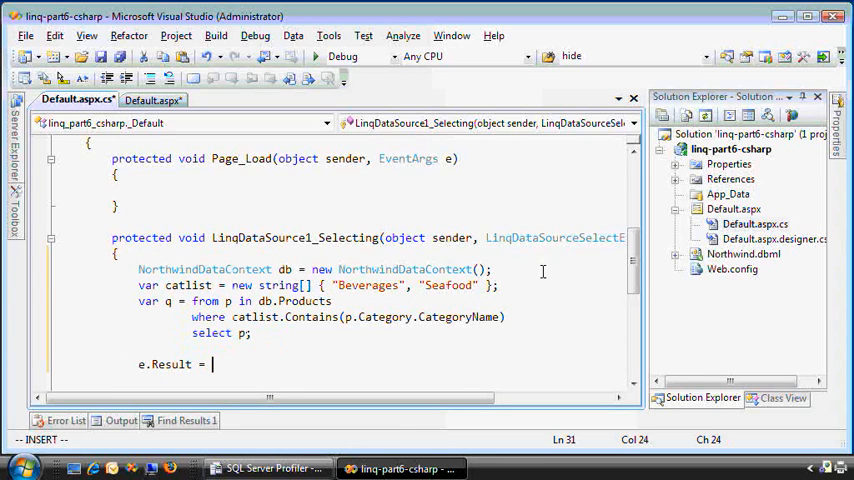
scroll("left", 3)
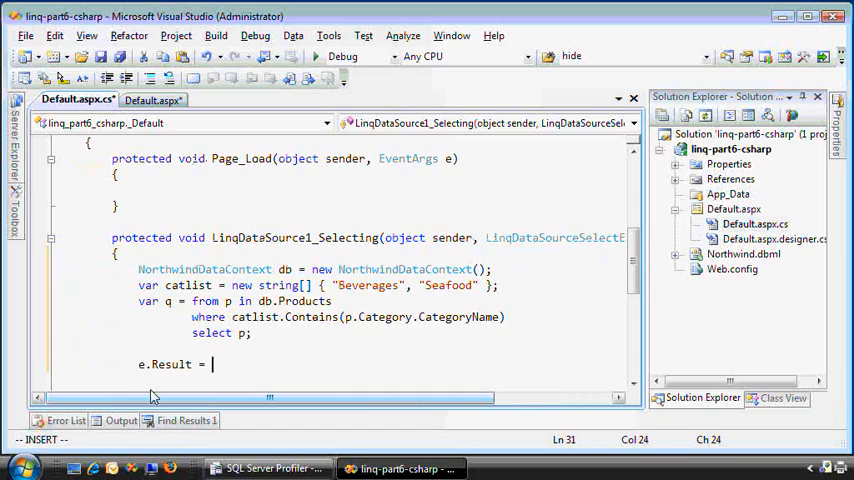
type("q;")
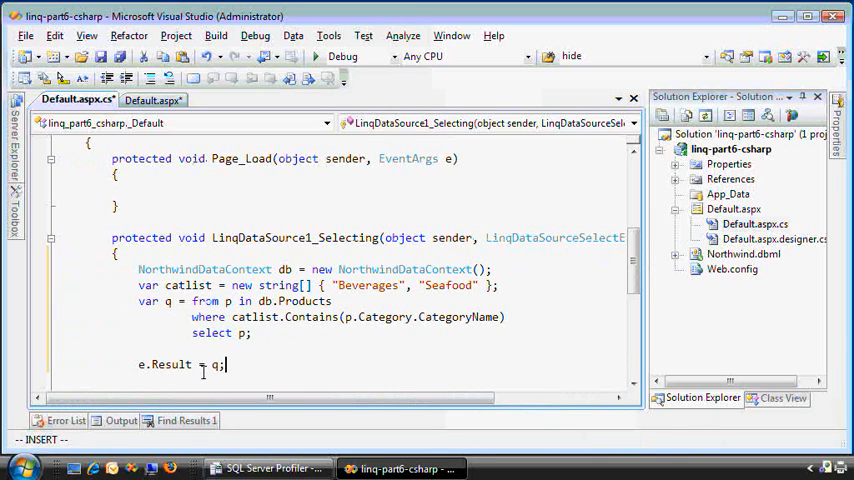
left_click(148, 100)
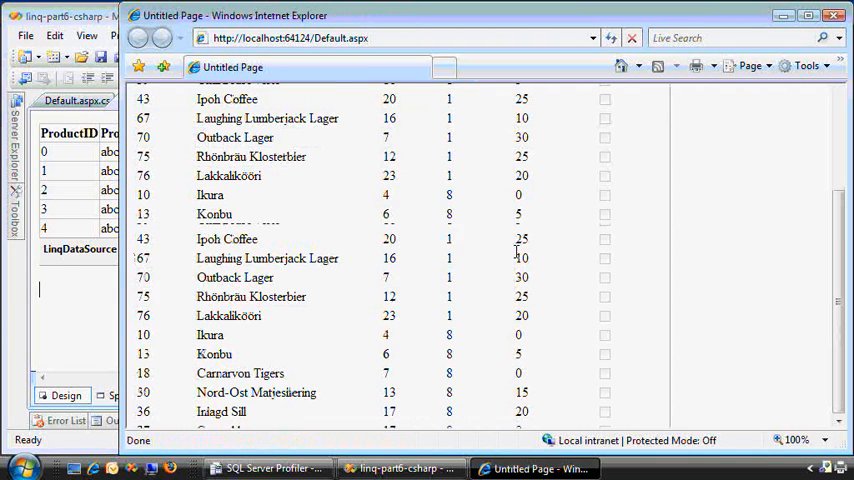
Step: Scroll the beverage and seafood product grid, then switch to the database trace
scroll("down", 3)
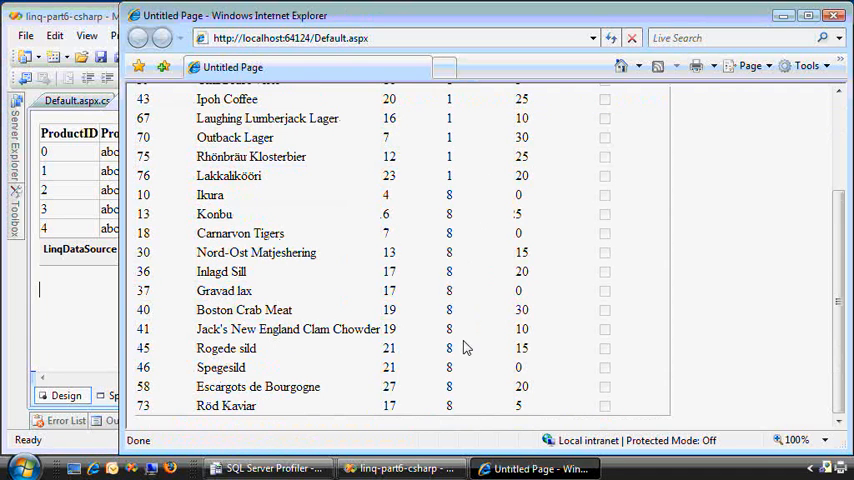
left_click(400, 468)
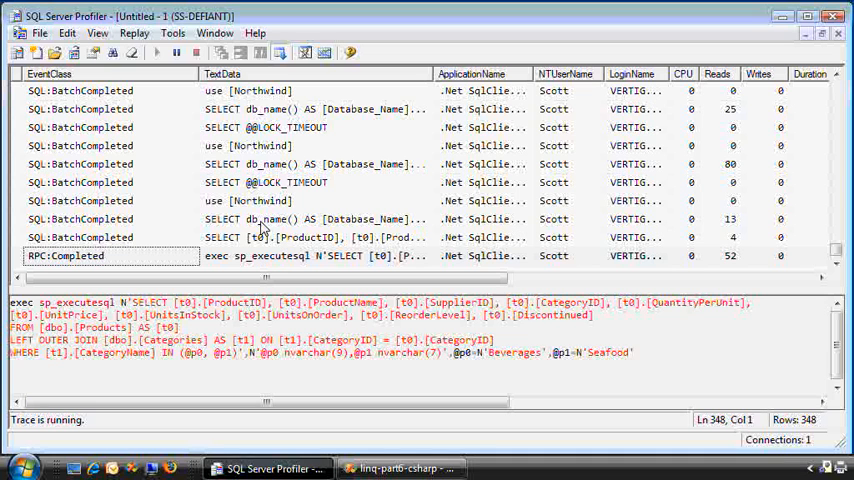
Step: Examine the RPC:Completed query's CategoryName IN condition with Beverages and Seafood parameters
left_click(316, 256)
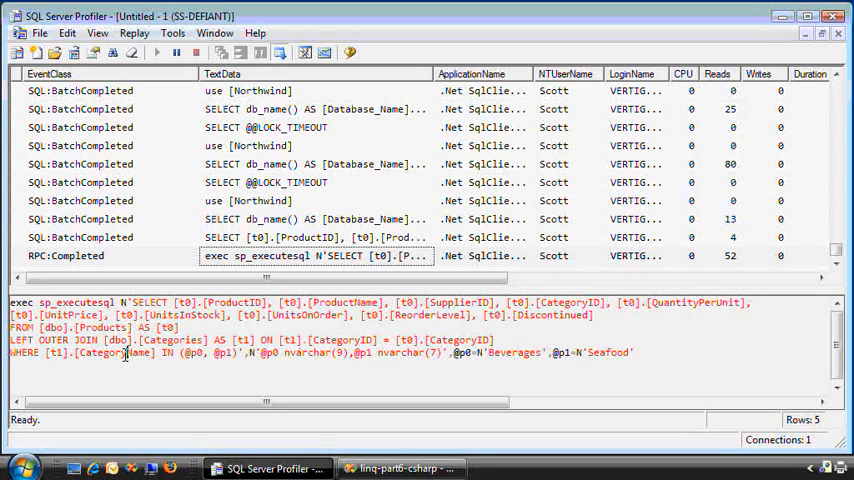
double_click(176, 340)
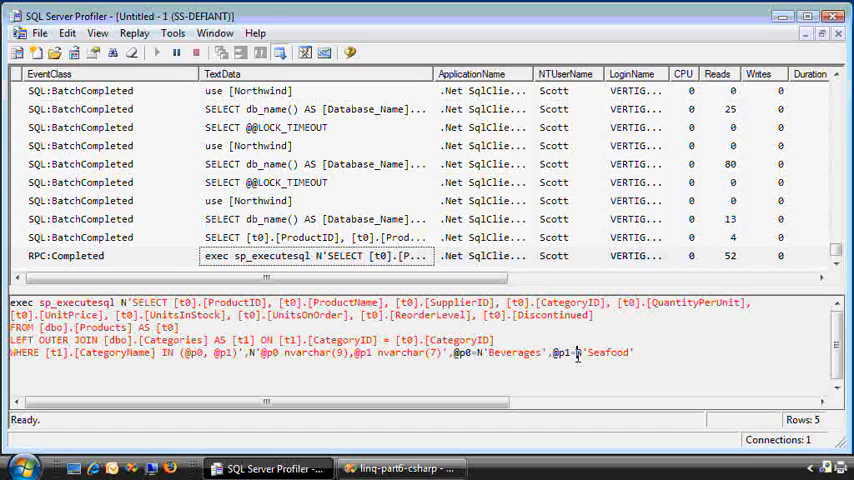
left_click(310, 256)
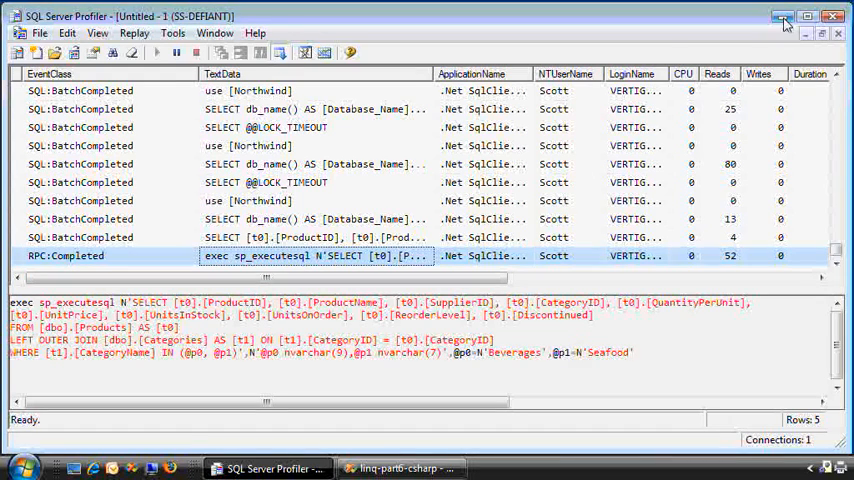
left_click(400, 468)
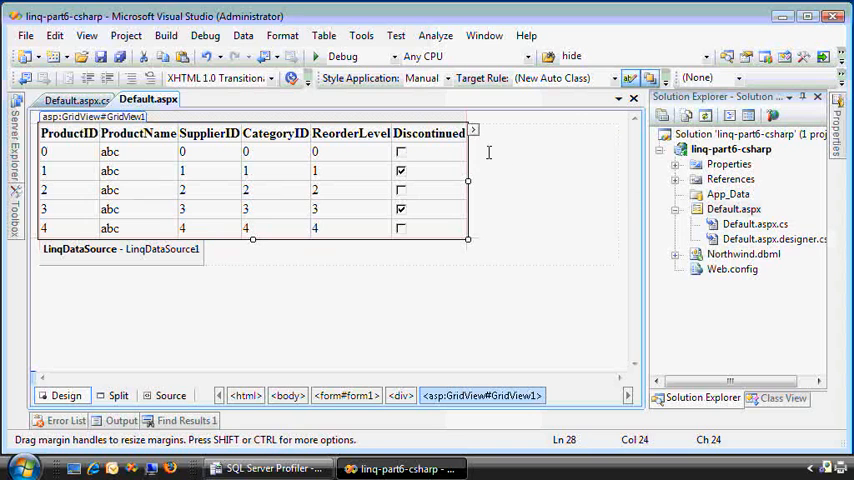
Step: Run Default.aspx to open its paged, sortable product grid in the browser
left_click(472, 130)
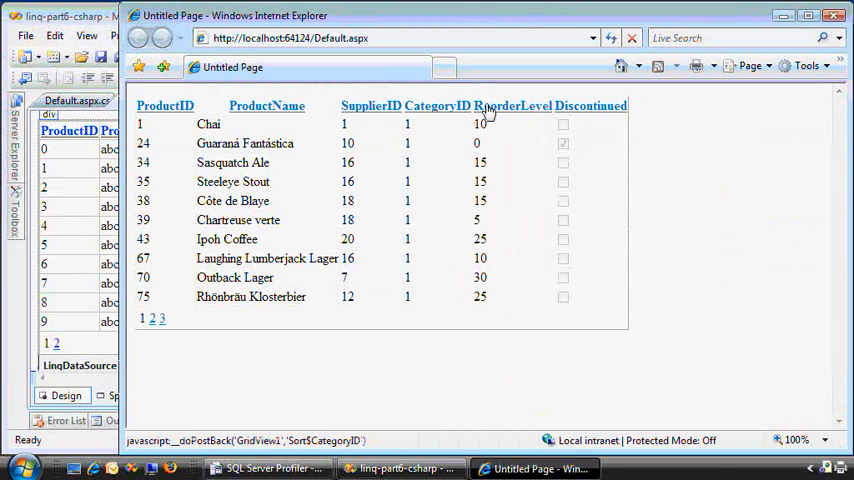
mouse_move(284, 118)
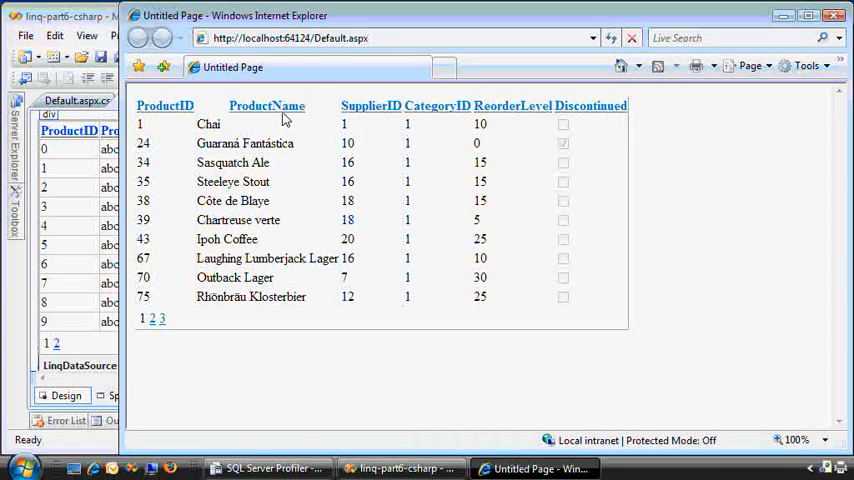
Step: Sort the products by ProductName and move through pages 2 and 3 of results
left_click(152, 318)
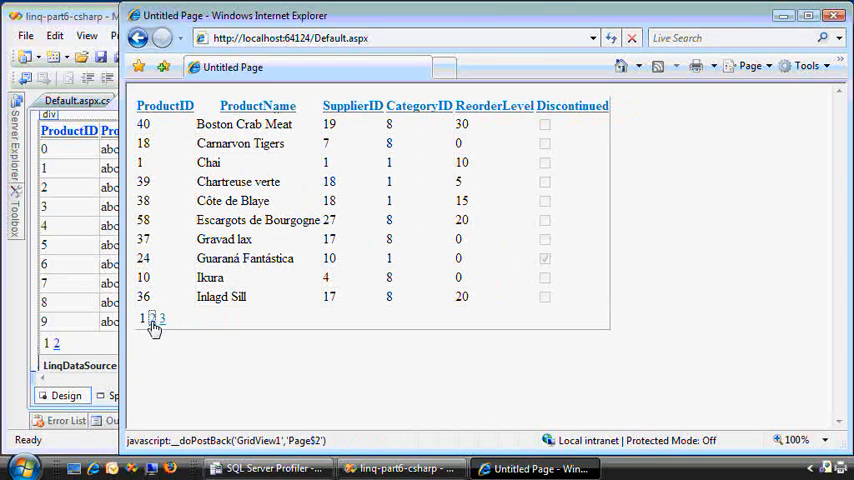
left_click(156, 318)
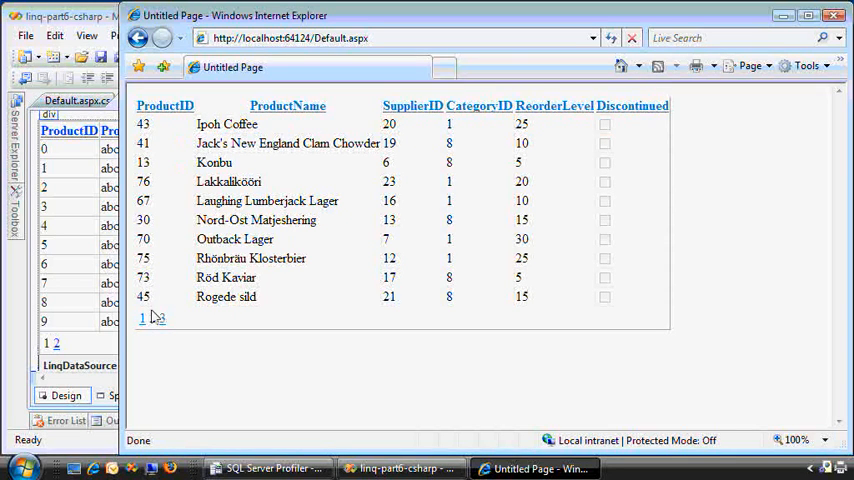
left_click(400, 468)
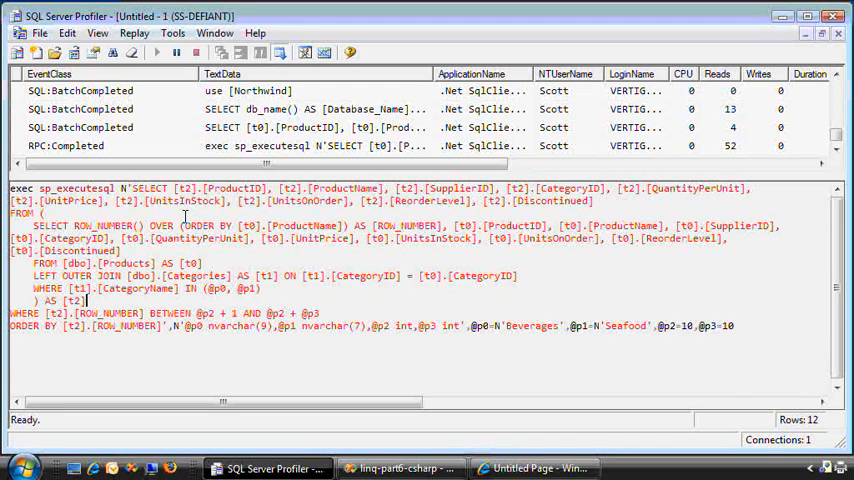
Step: Read the captured ROW_NUMBER paging query ordered by ProductName in the RPC:Completed event
double_click(160, 224)
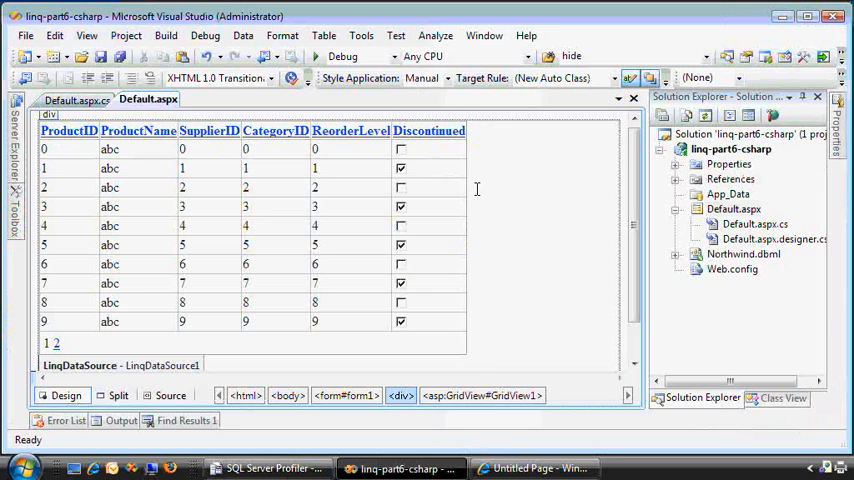
Step: View the GridView's tasks and Source markup, then return to the Default.aspx.cs code-behind
left_click(470, 128)
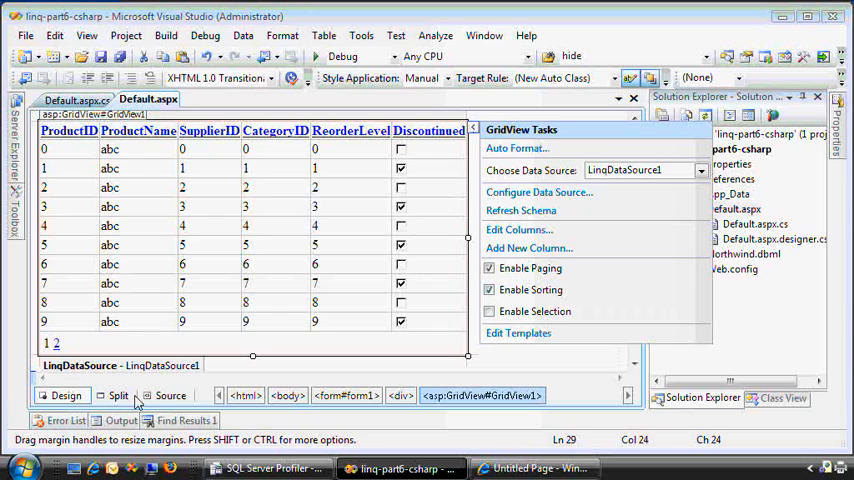
left_click(164, 396)
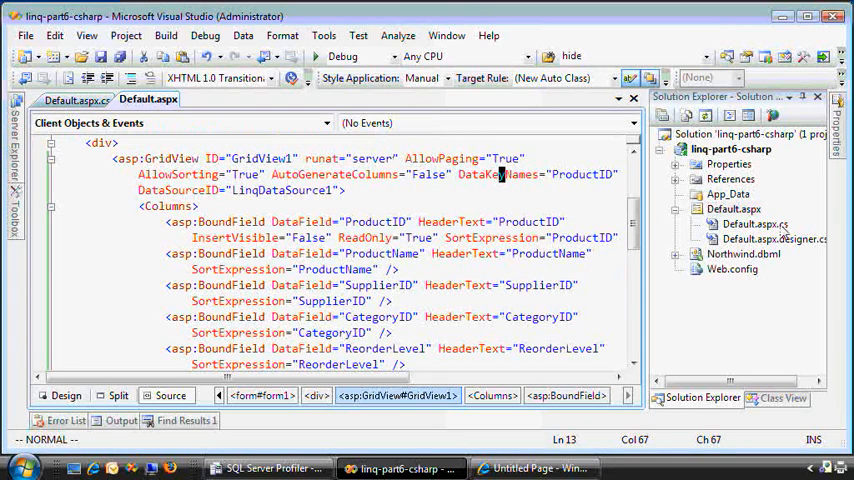
left_click(76, 100)
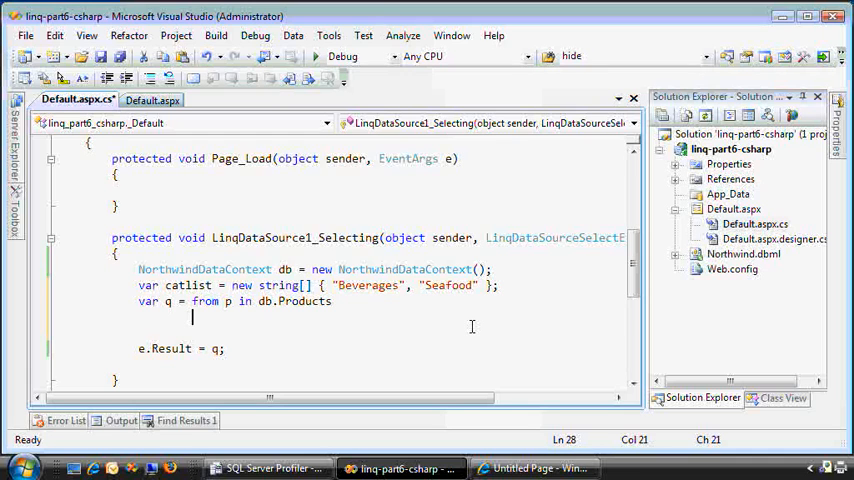
Step: Begin the 'where catlist.Contains(' clause, discarding a stray web address comment
type("where")
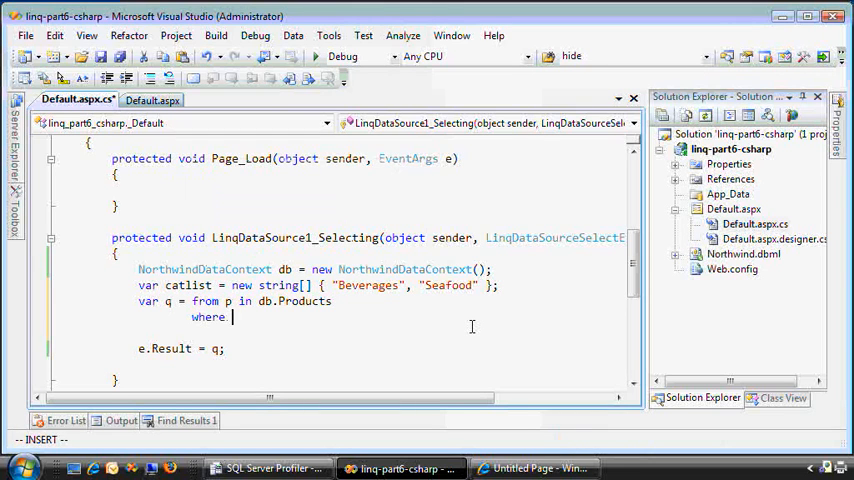
type("catlist.con")
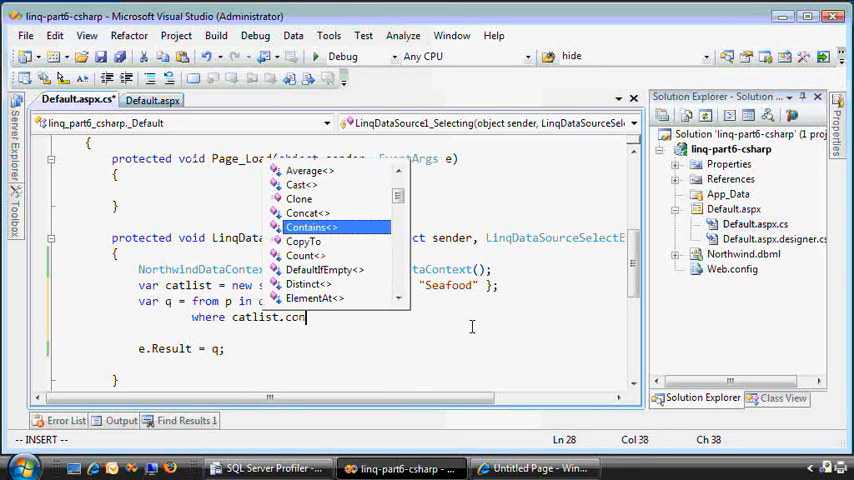
right_click(300, 316)
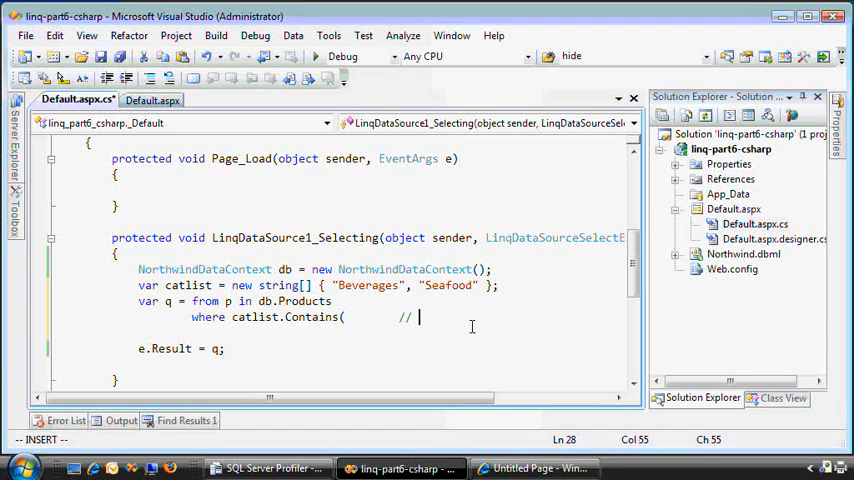
type("www.vie")
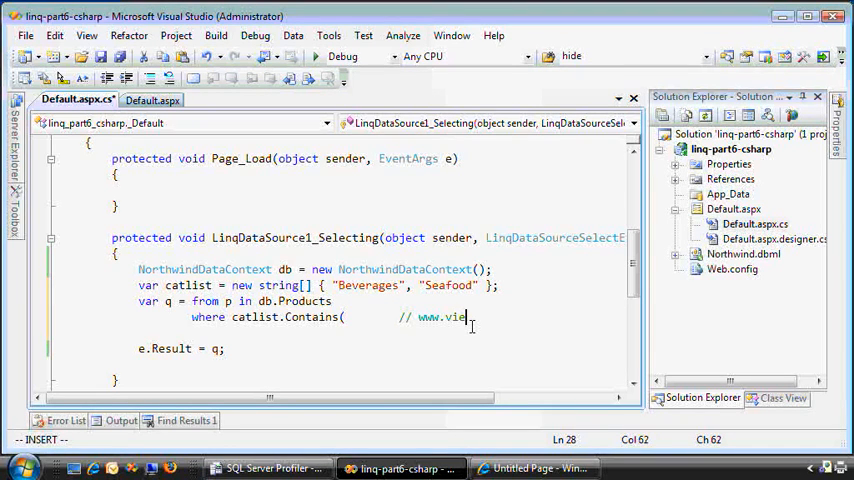
type("mu.com")
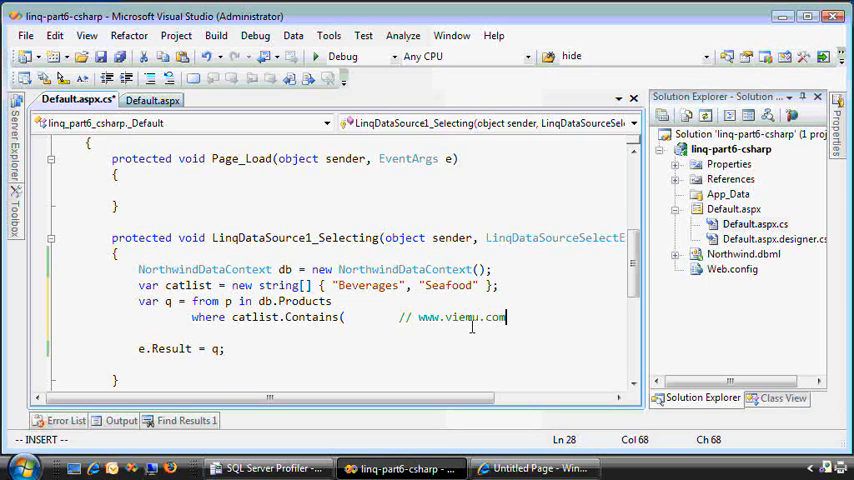
key("Escape")
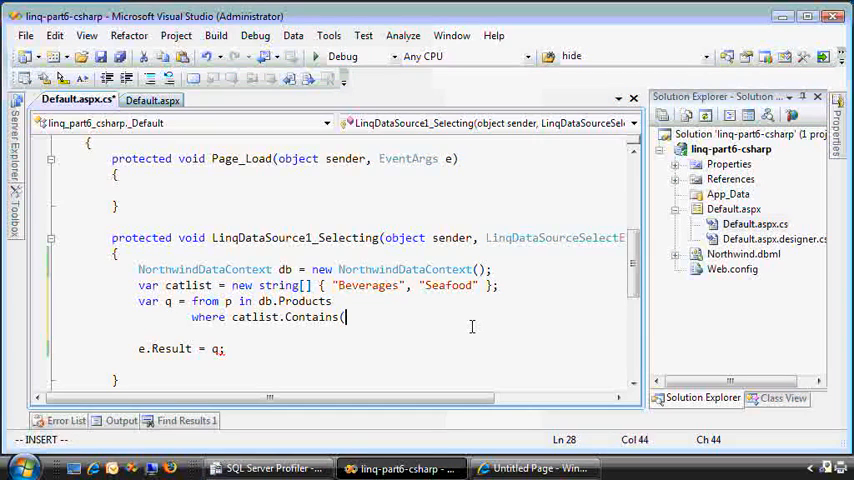
Step: Complete the filter as p.Category.CategoryName and start the 'select new' projection
type("p.productName")
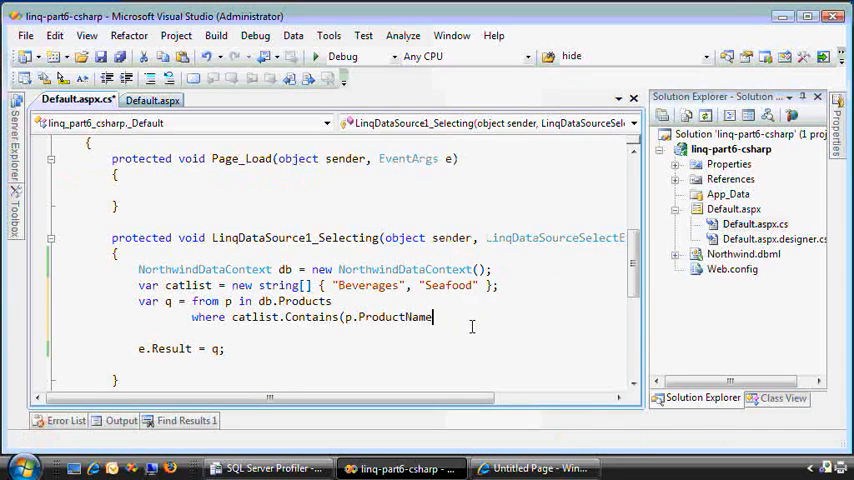
key("BackSpace")
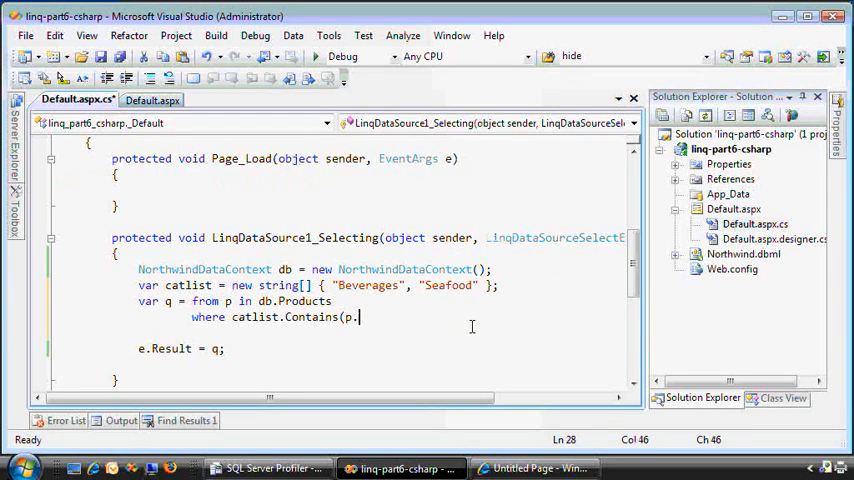
type("cat")
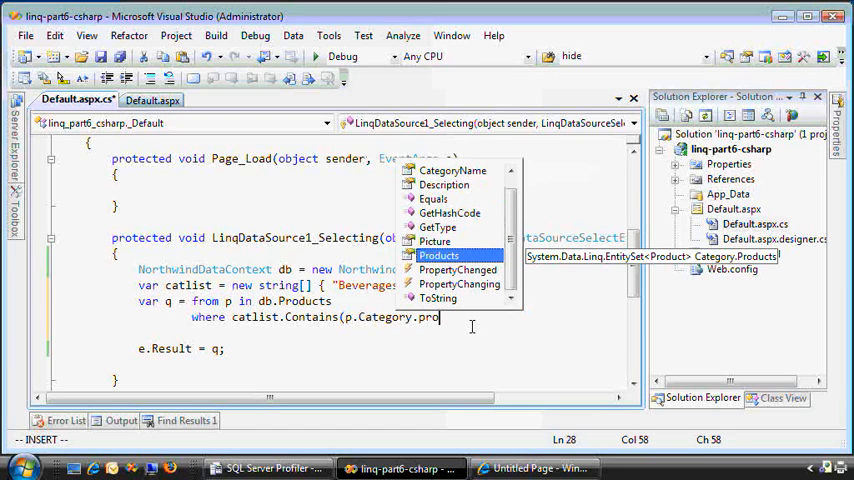
type("uct")
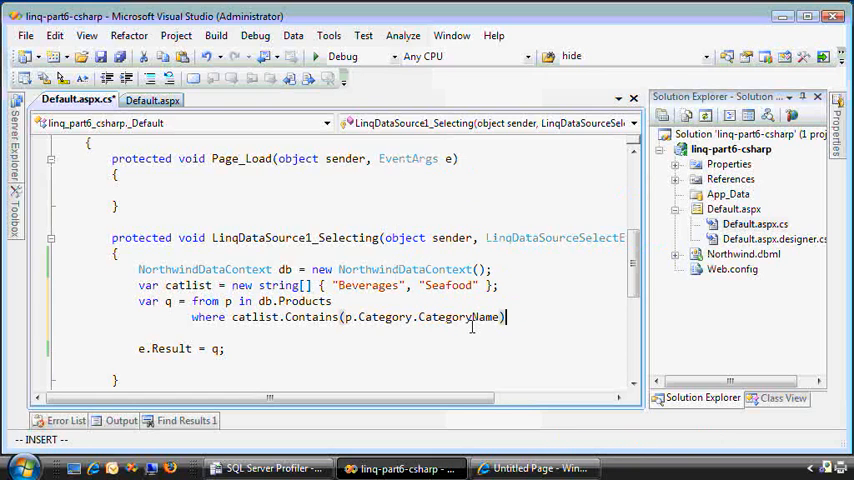
key("Return")
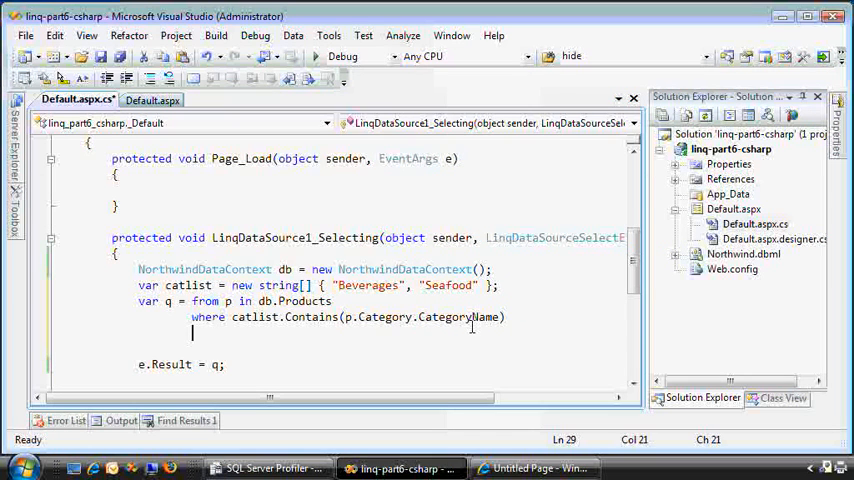
type("select new{")
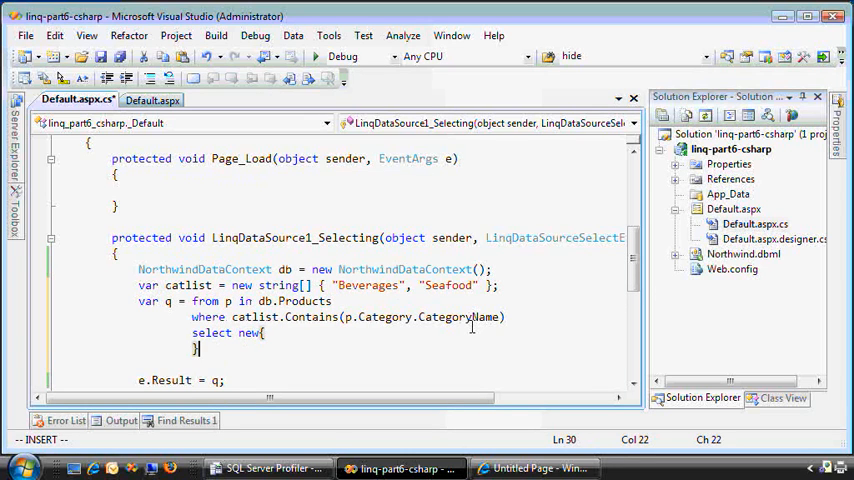
Step: Project ProductName, UnitPrice, NumOrders and Gross = Sum(o => o.Quantity * o.UnitPrice) over Order_Details
key("Escape")
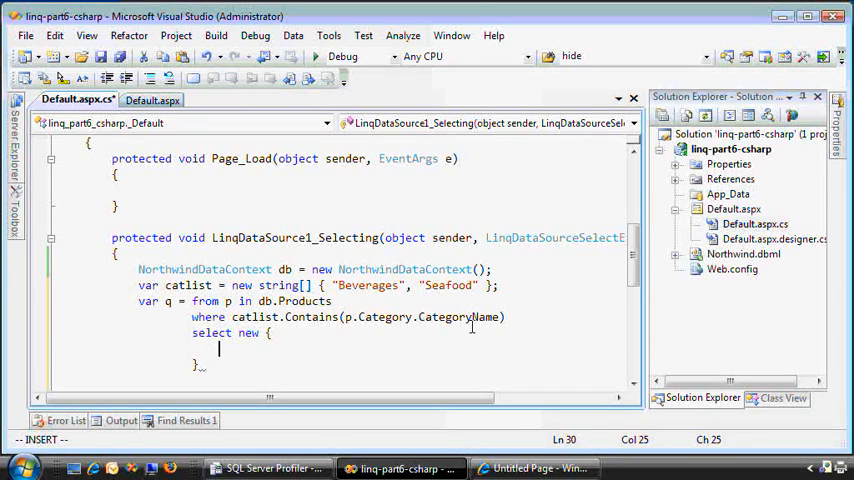
type("p")
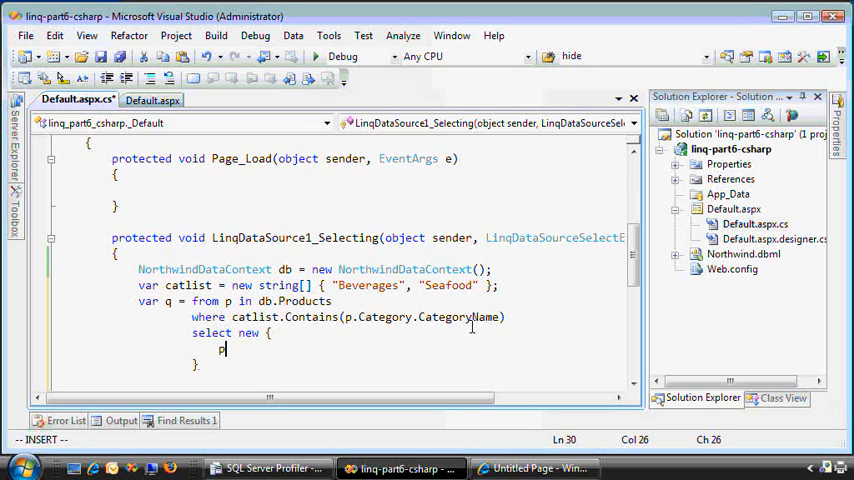
type("roductName,")
type("p.UnitPrice,")
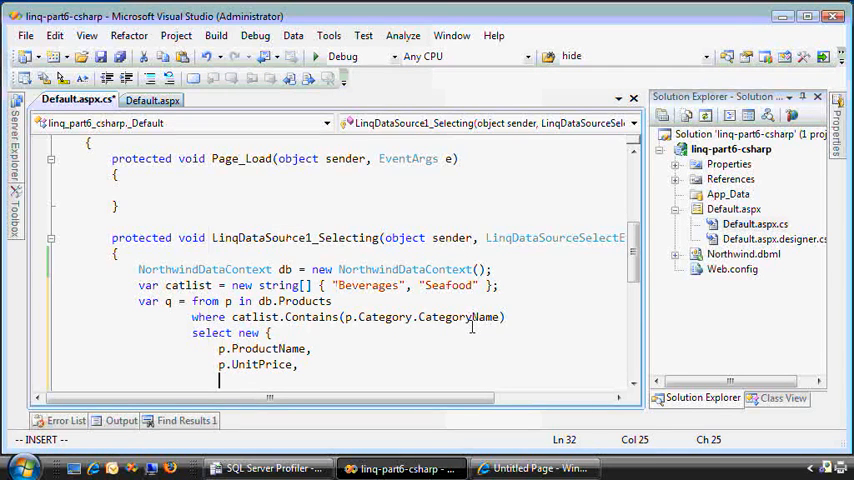
type("NumOrders = p.Order_Details.Count,")
type("Gross =")
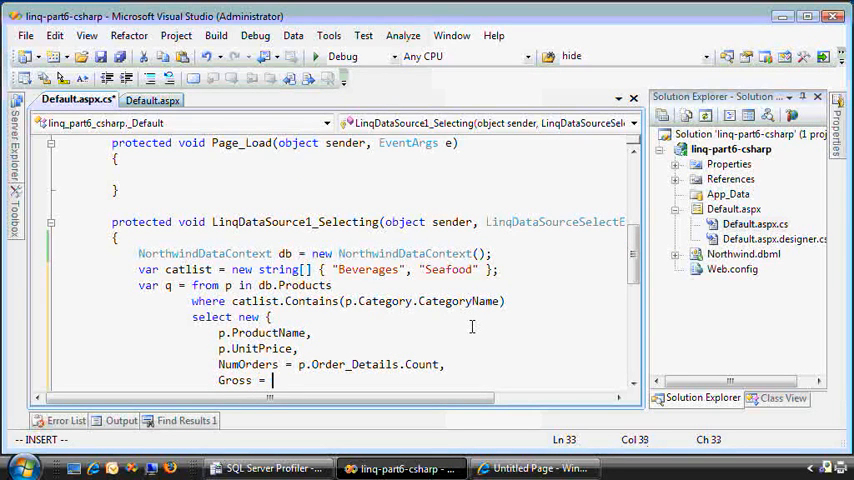
type("p.Order_Details.Sum(o =")
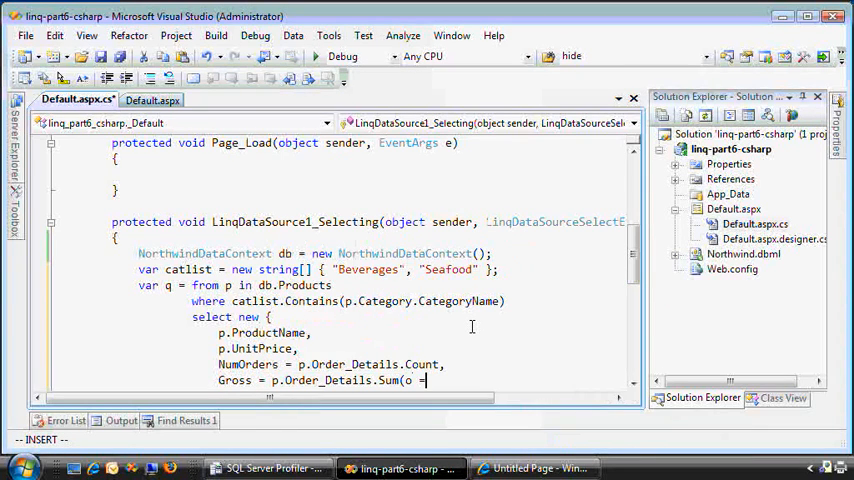
type(">")
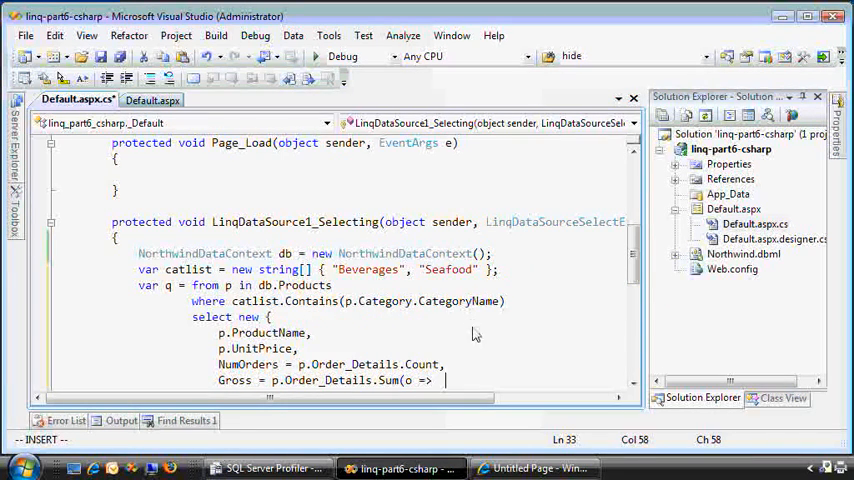
type("o.Quantity * o")
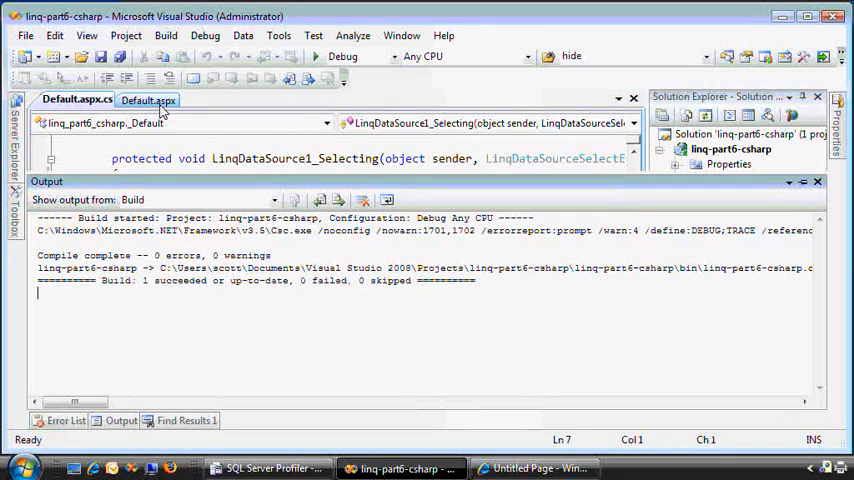
Step: Set AutoGenerateColumns="True" on the GridView in Default.aspx and check the code-behind
left_click(148, 100)
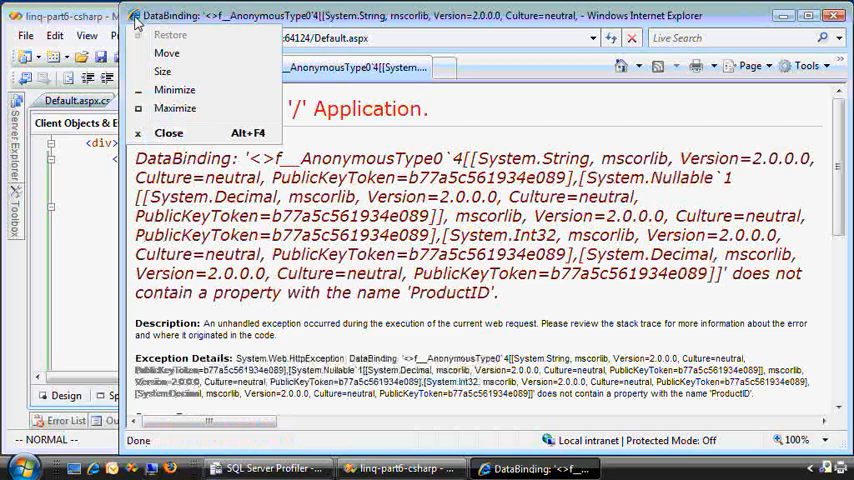
left_click(168, 132)
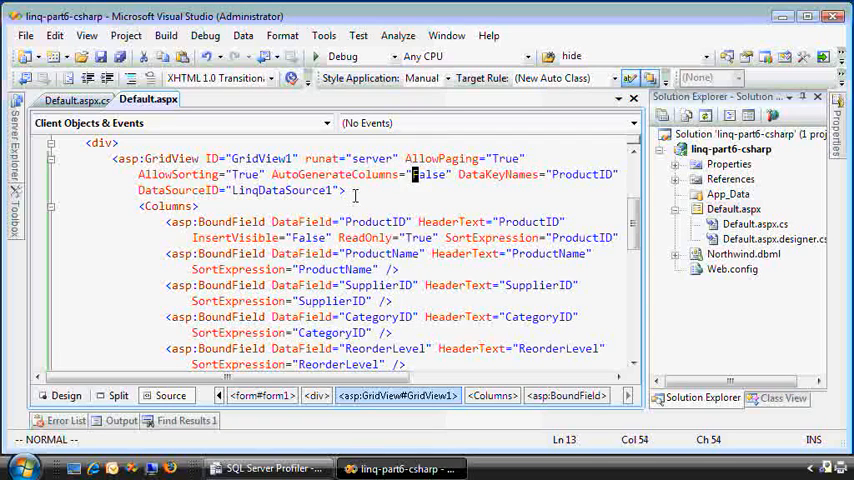
type("True")
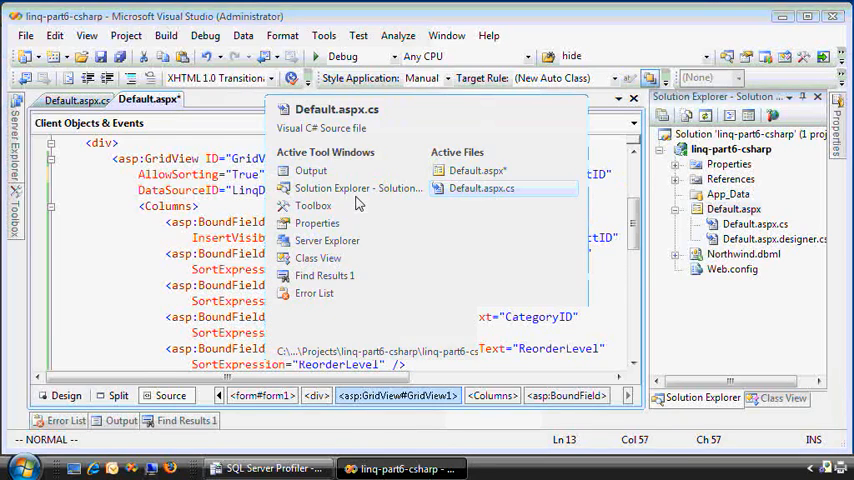
left_click(480, 188)
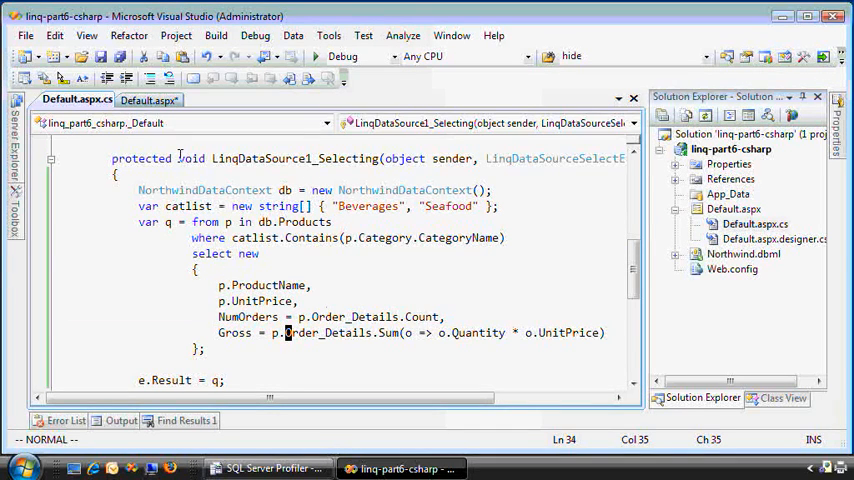
Step: Review the BoundFields in the markup, rerun and dismiss the missing-ProductID error page
left_click(148, 100)
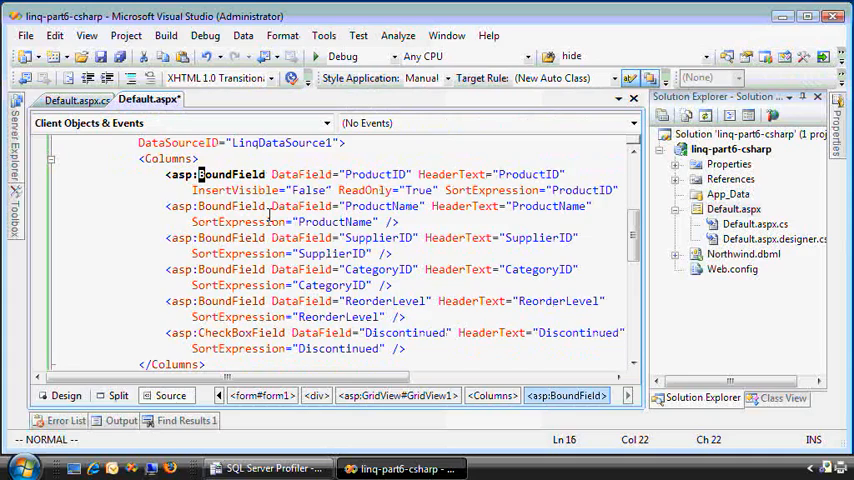
scroll("down", 3)
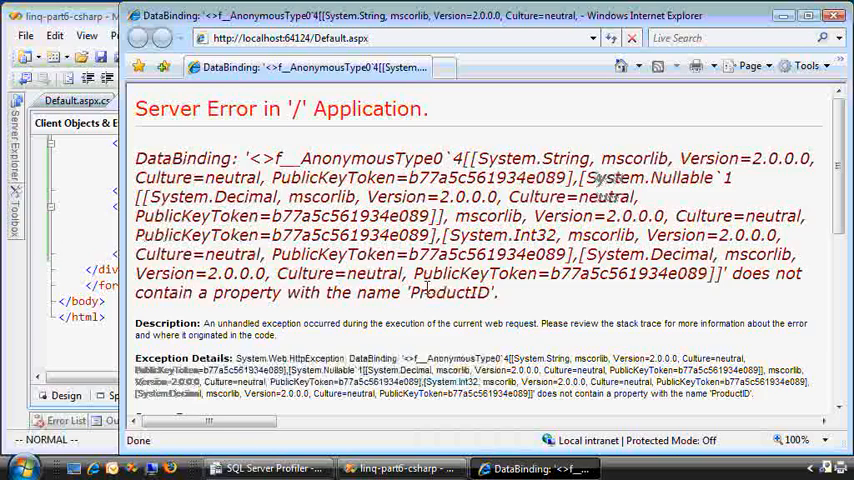
scroll("down", 3)
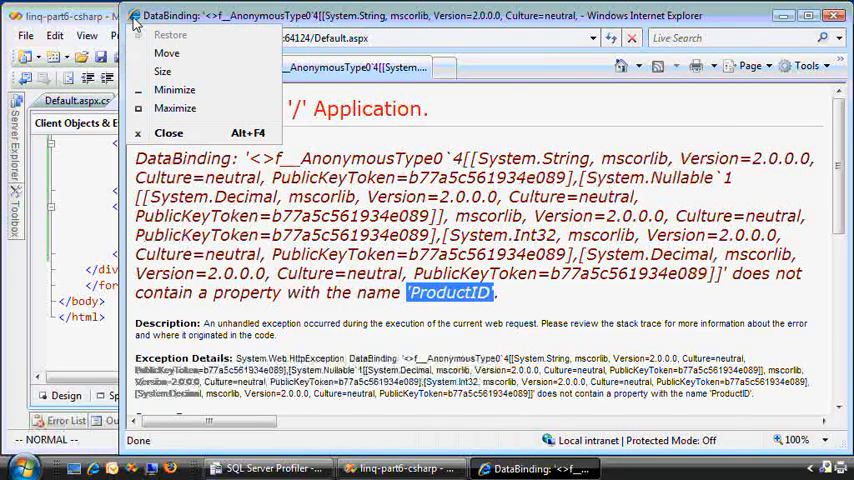
left_click(168, 132)
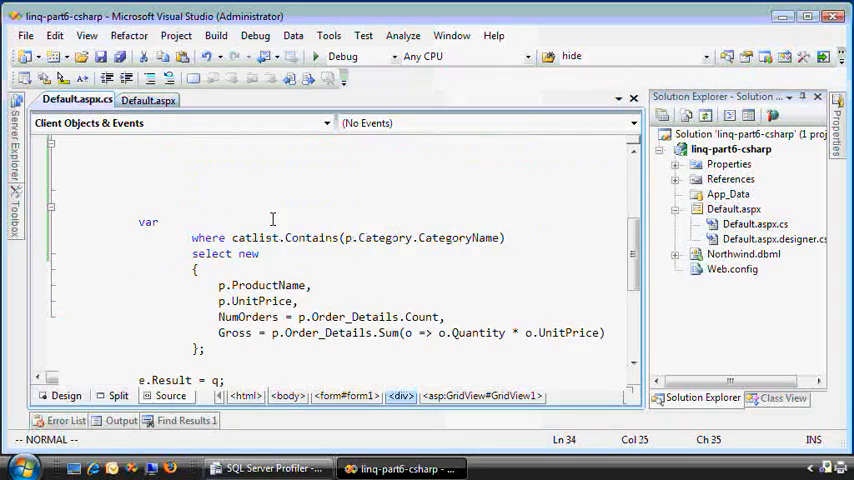
Step: Check the rendered product grid in Internet Explorer and return to Default.aspx Source view
scroll("up", 3)
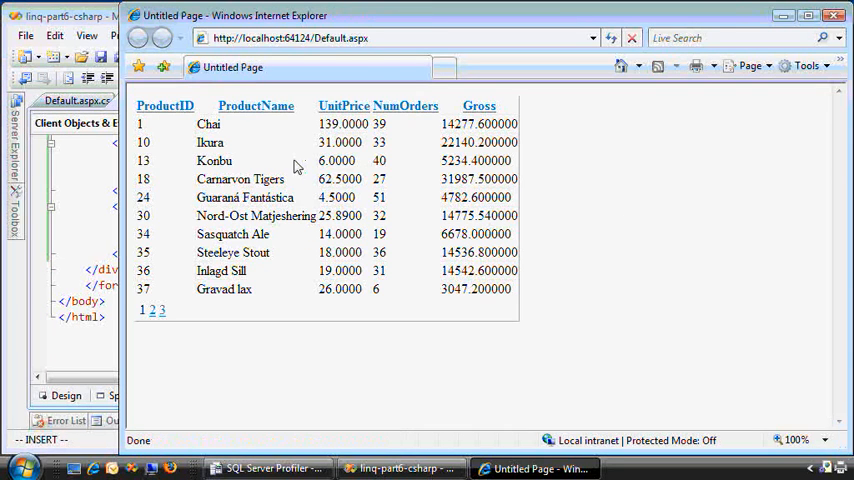
mouse_move(480, 124)
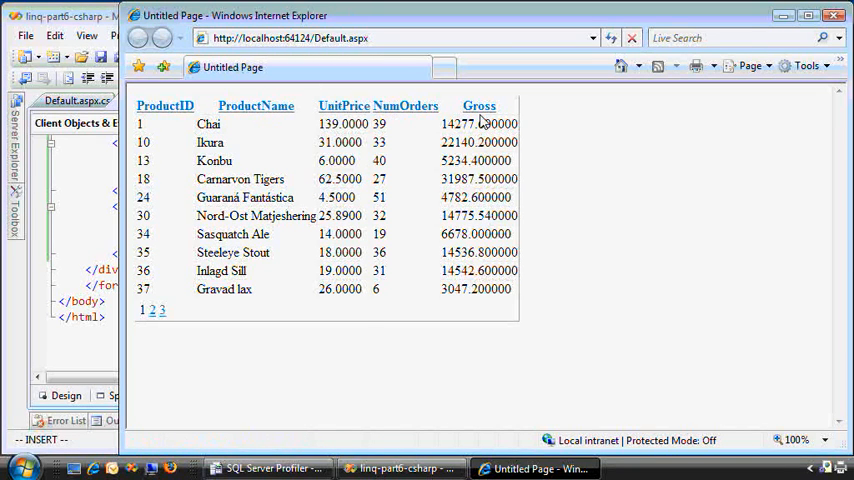
left_click(400, 468)
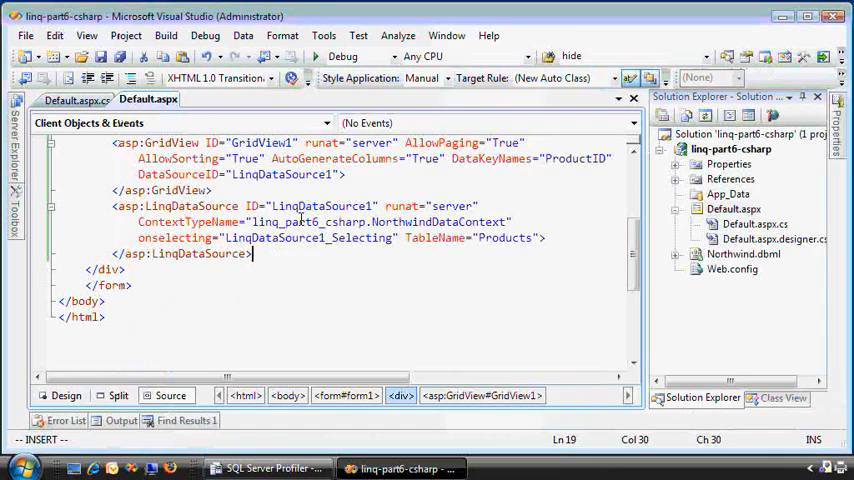
mouse_move(310, 204)
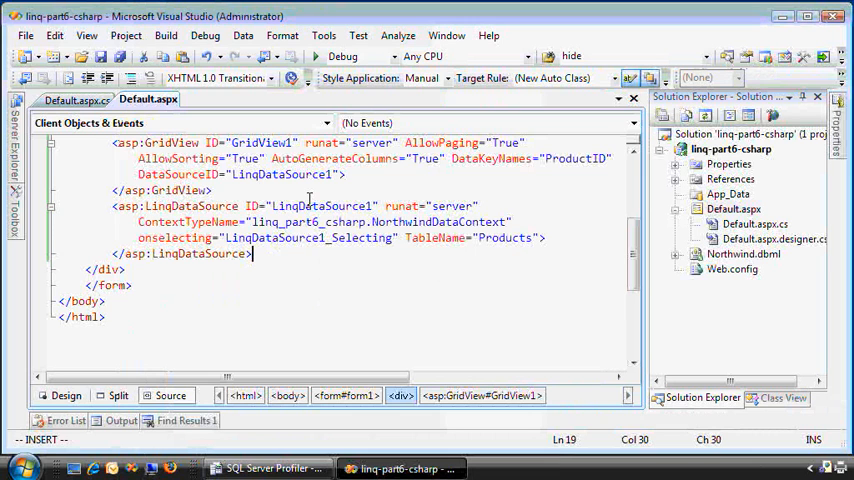
scroll("up", 3)
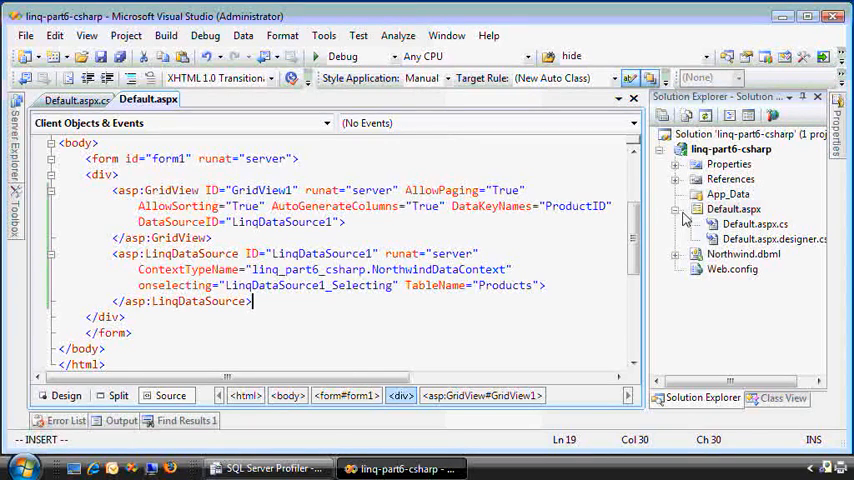
Step: Add 'p.ProductID,' to the select new block in the Selecting handler
left_click(76, 100)
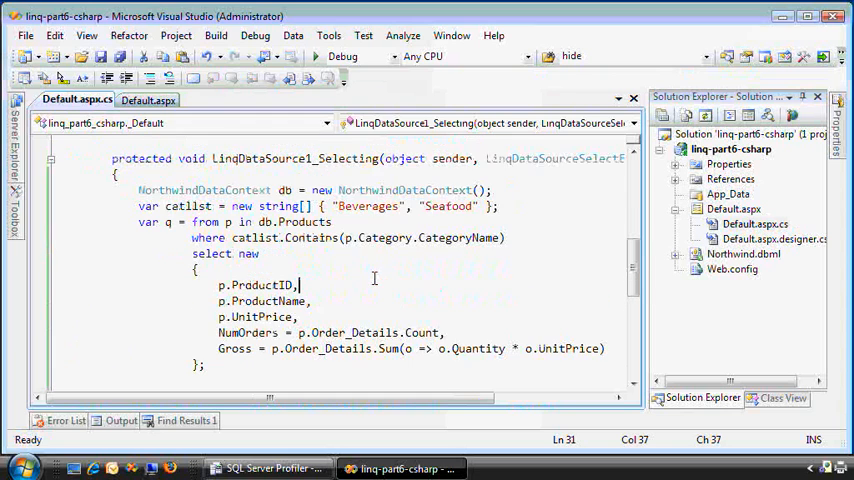
left_click(148, 100)
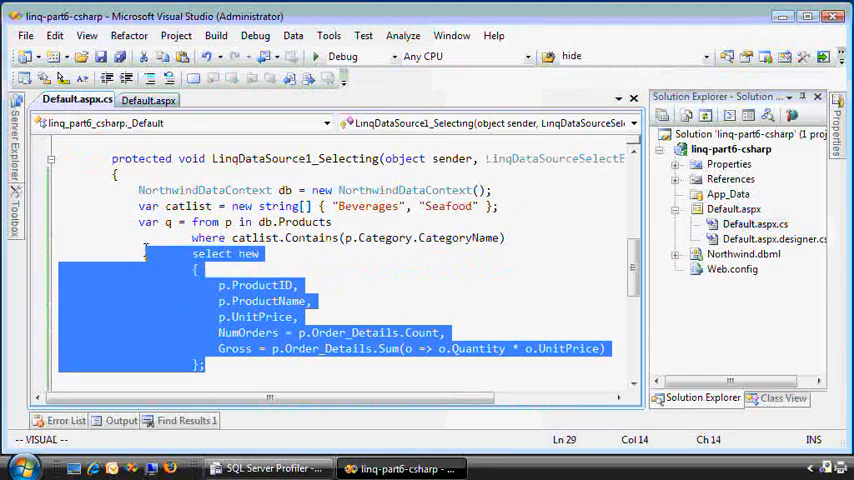
scroll("down", 3)
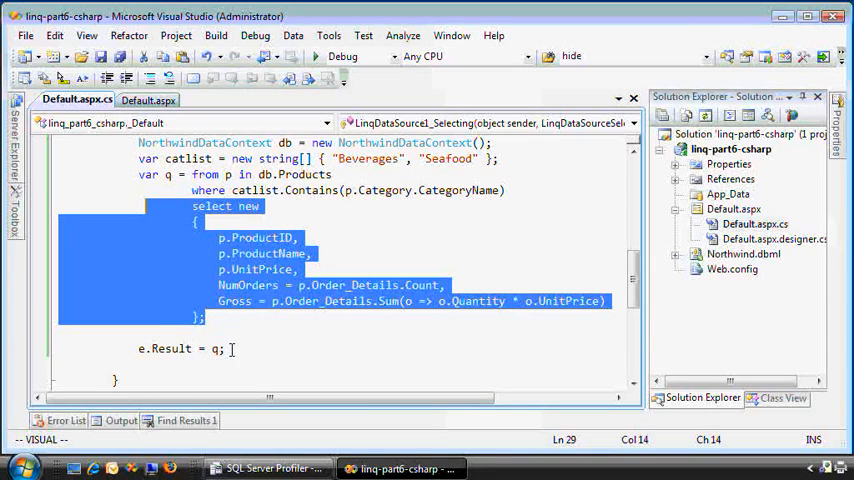
key("Escape")
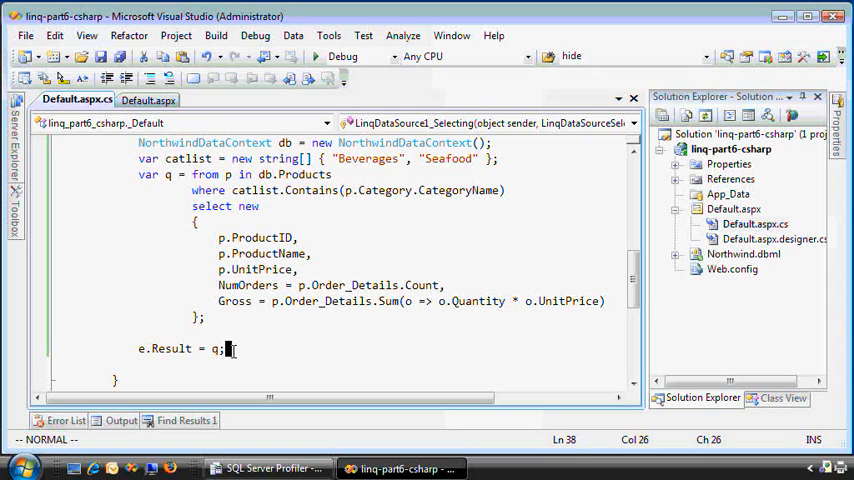
Step: Return to the page markup and bring up the SQL Server Profiler trace of the executed query
left_click(148, 100)
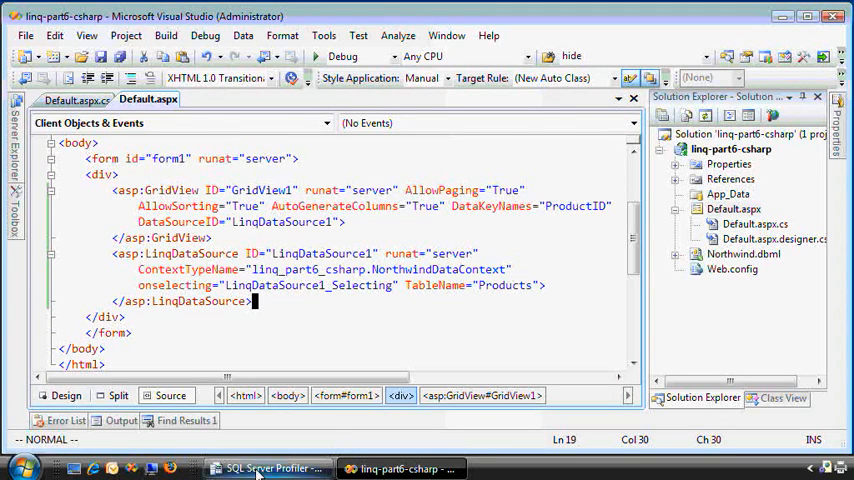
left_click(268, 468)
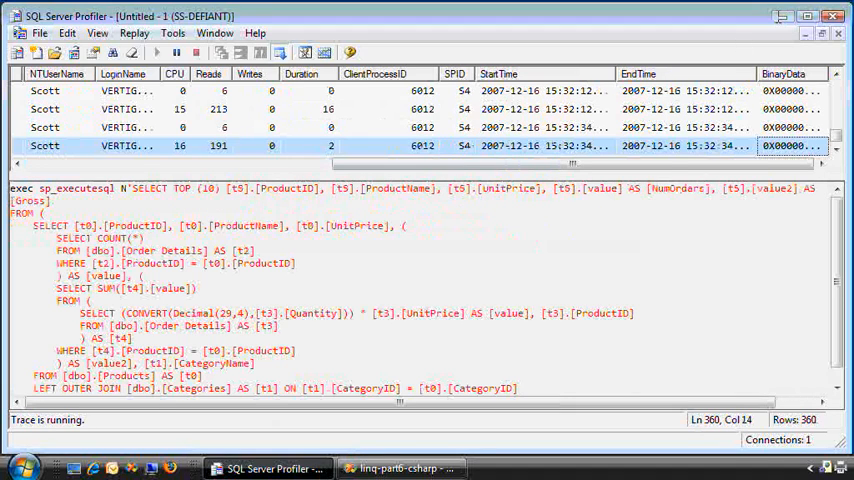
left_click(400, 468)
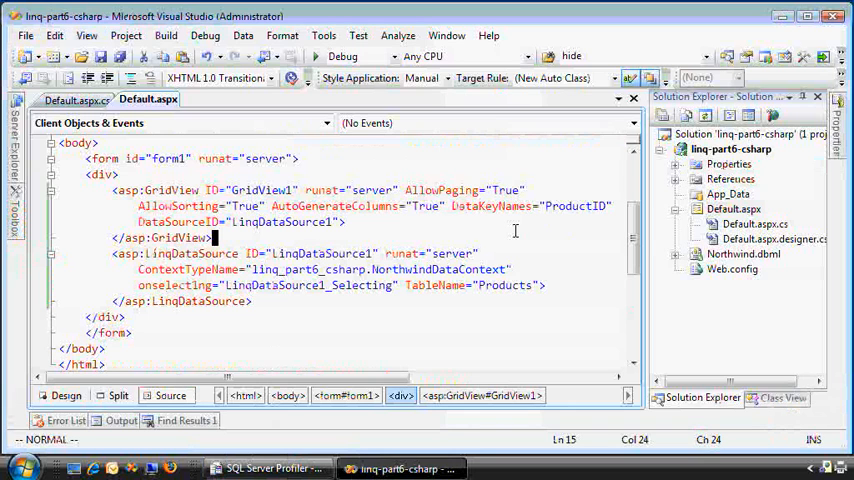